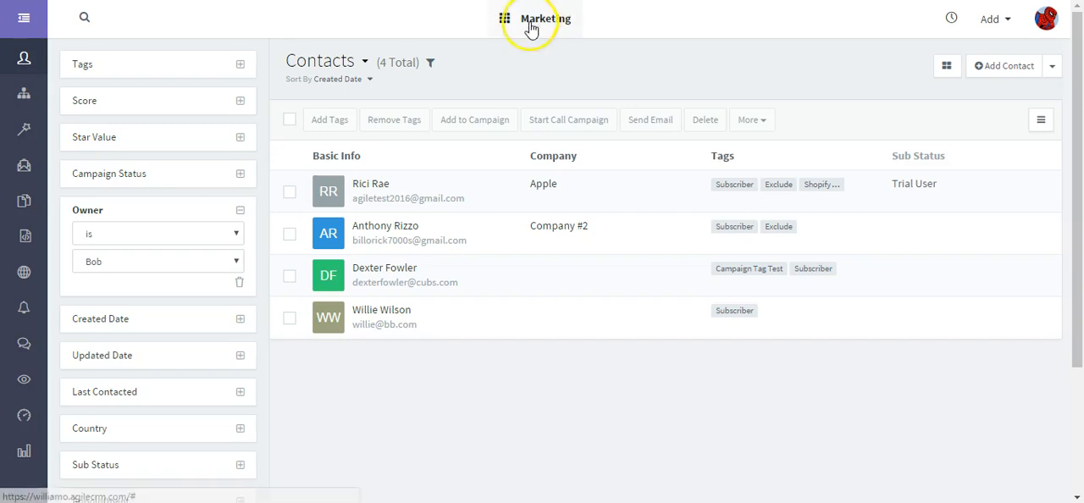
pyautogui.moveTo(23, 224)
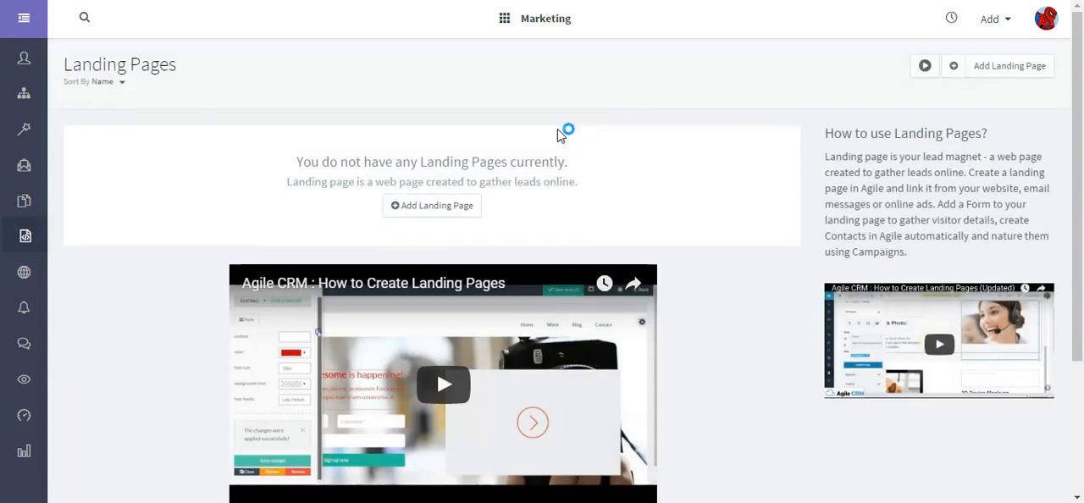
pyautogui.moveTo(393, 105)
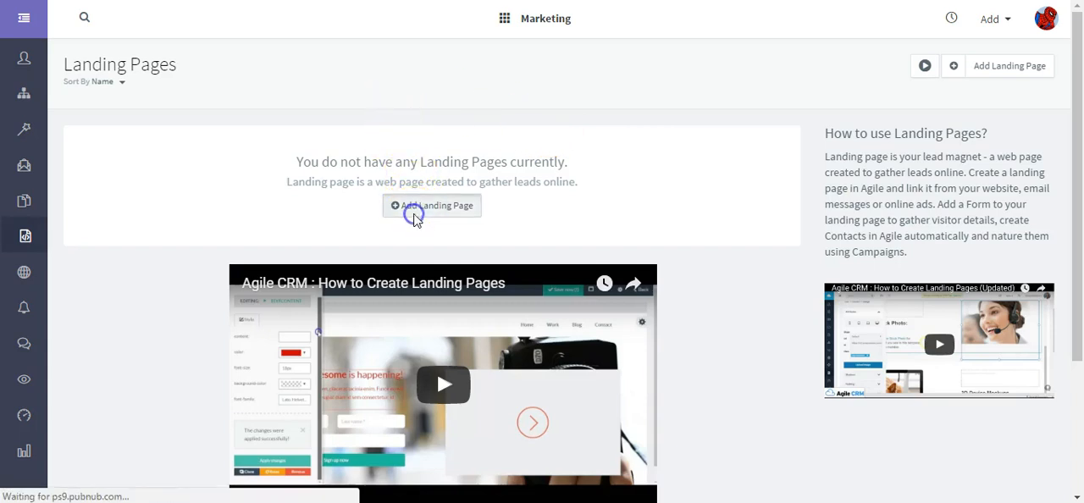
# Start a new landing page, browse the block library and preview the blank canvas at smaller screen widths.
pyautogui.click(432, 205)
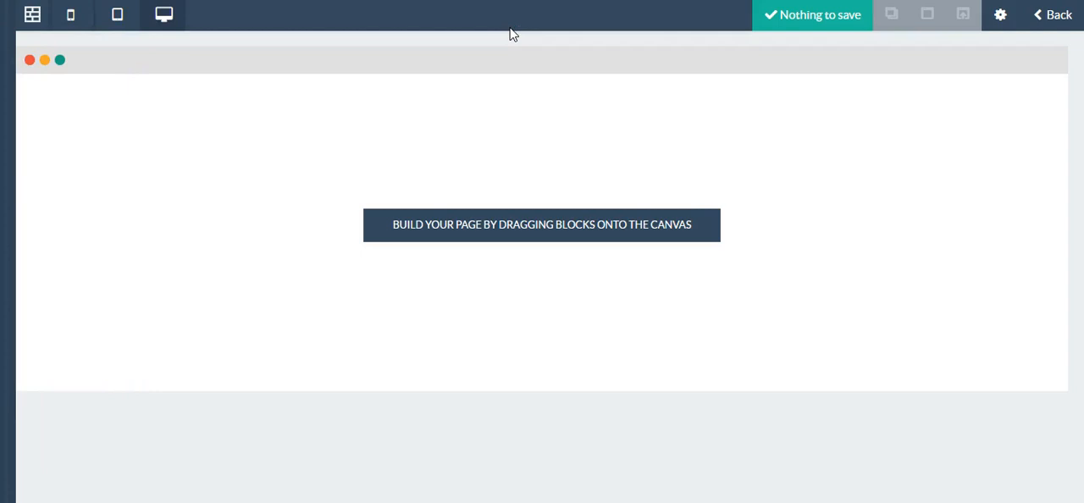
pyautogui.moveTo(257, 38)
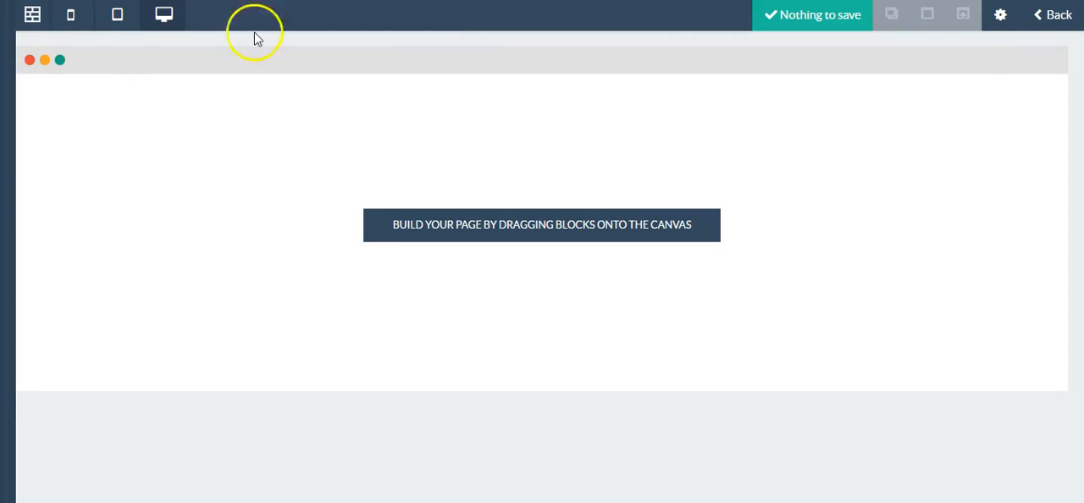
pyautogui.click(32, 16)
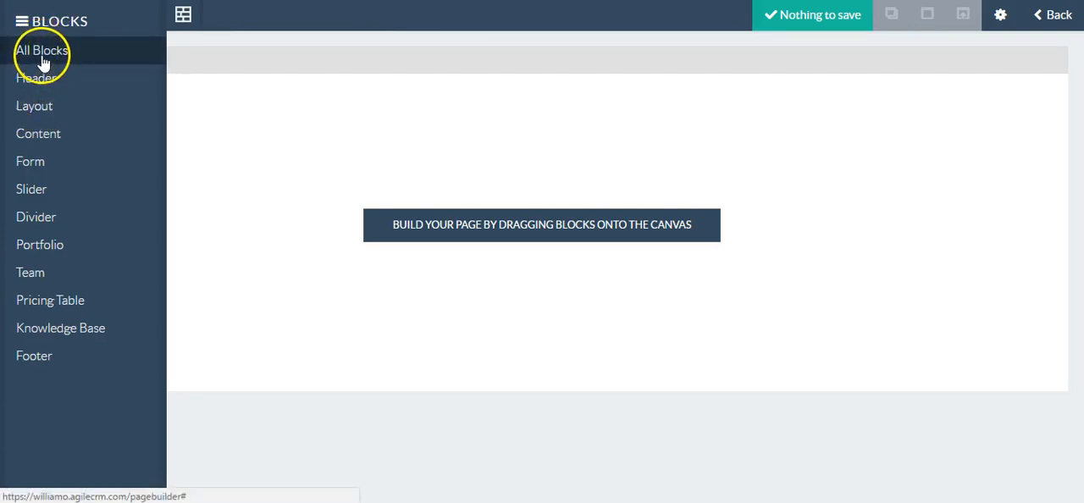
pyautogui.moveTo(36, 78)
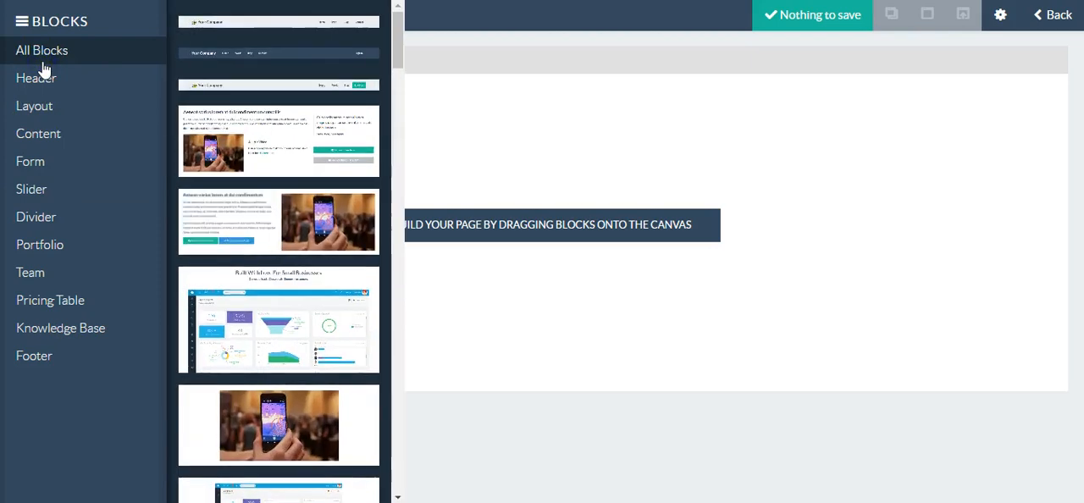
pyautogui.click(20, 21)
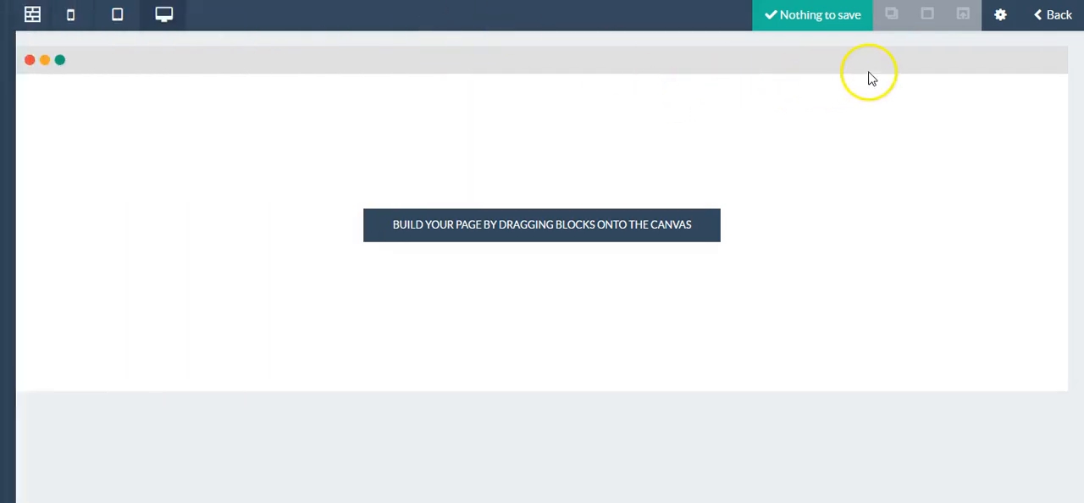
pyautogui.moveTo(905, 69)
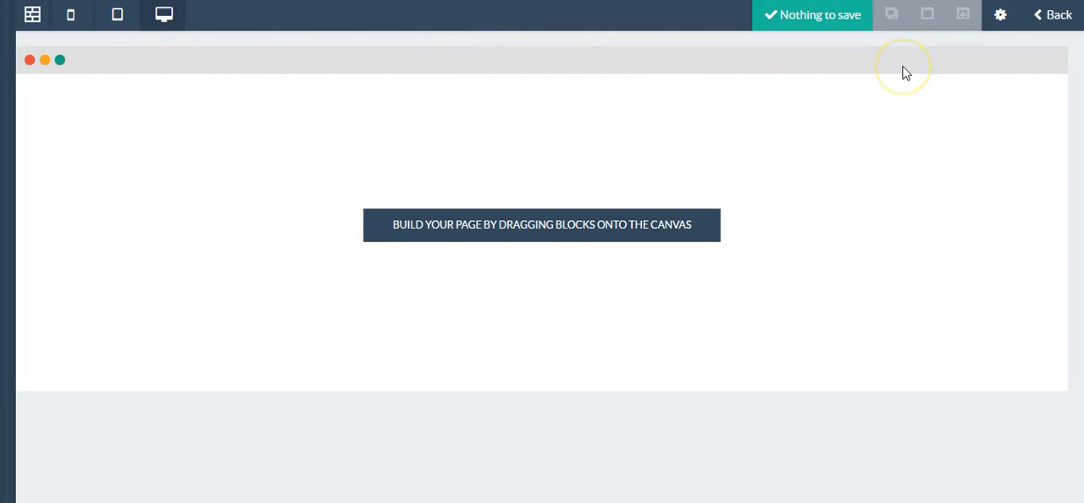
pyautogui.moveTo(71, 15)
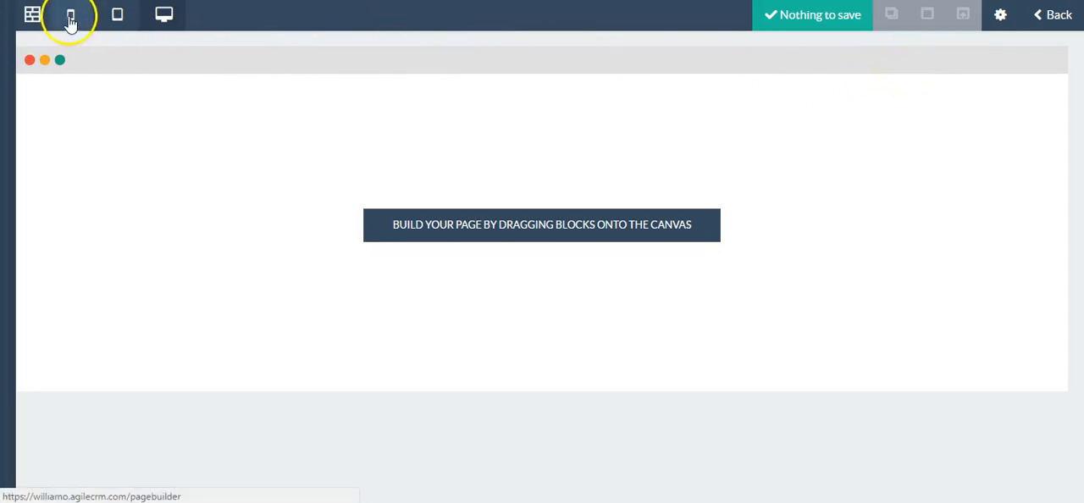
pyautogui.click(117, 16)
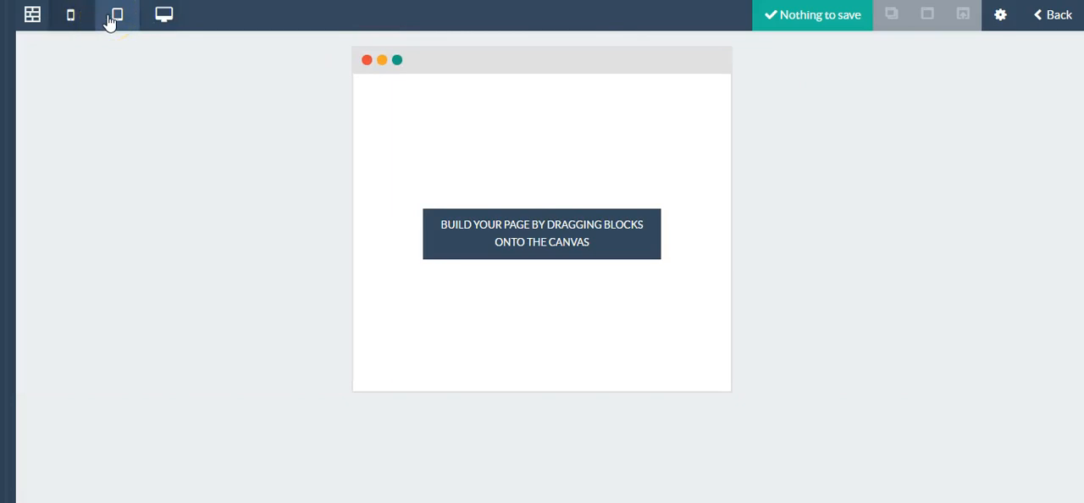
pyautogui.click(163, 13)
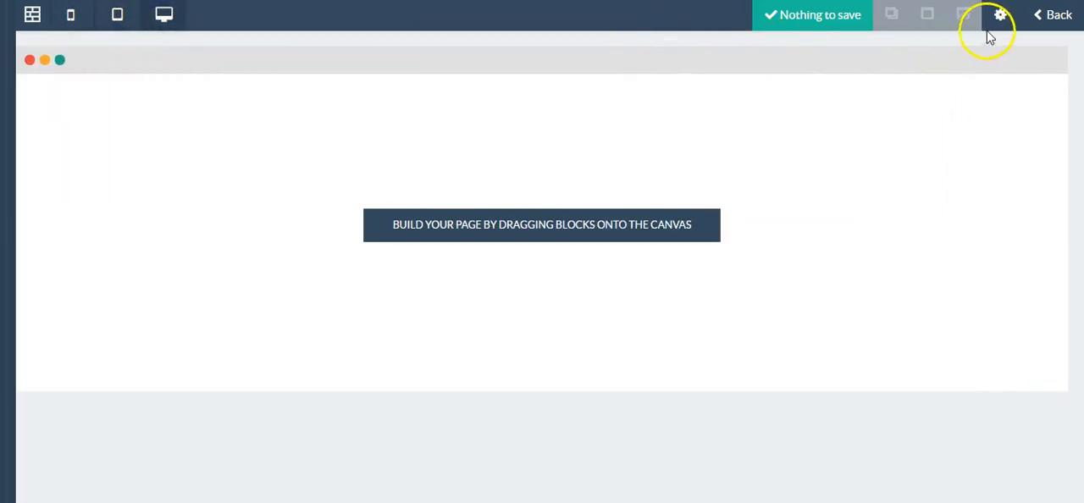
pyautogui.click(1000, 14)
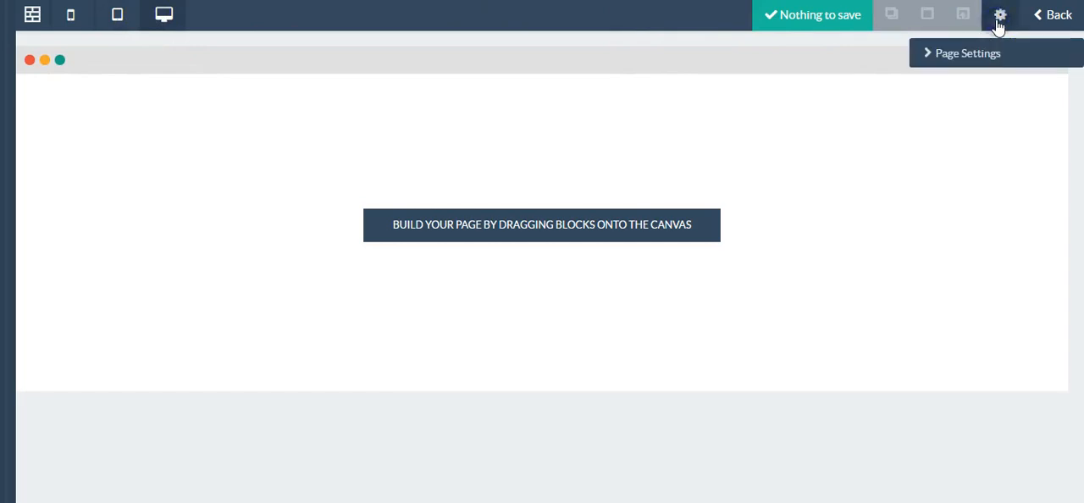
pyautogui.moveTo(969, 52)
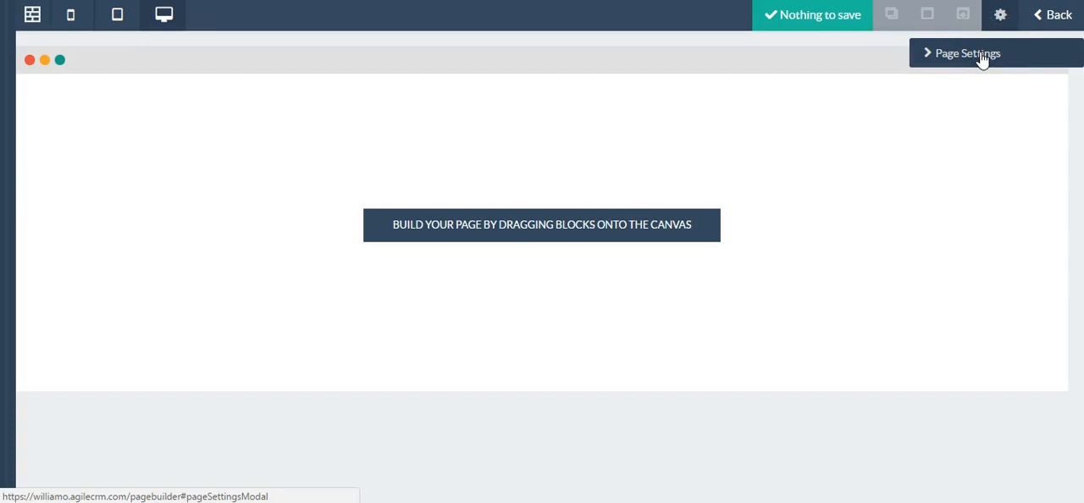
pyautogui.click(967, 52)
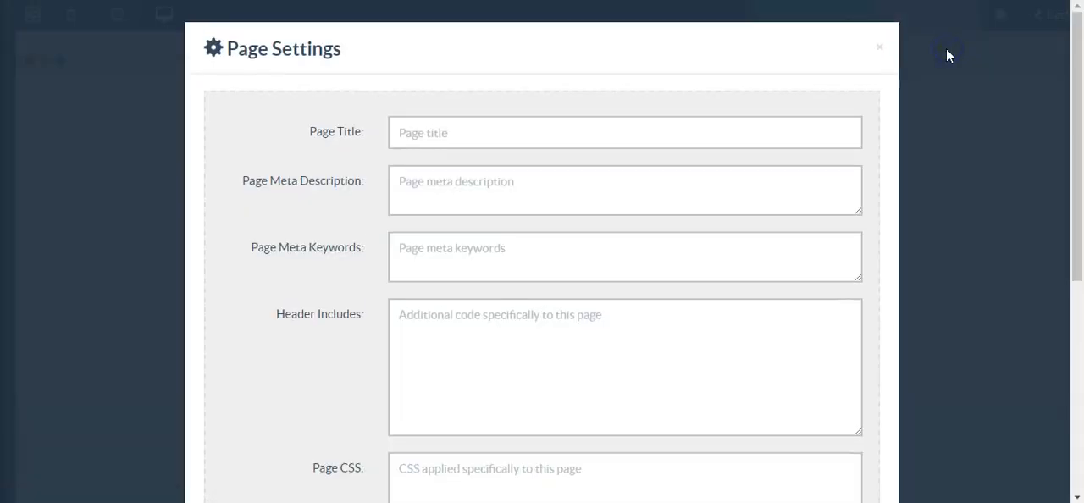
pyautogui.scroll(3)
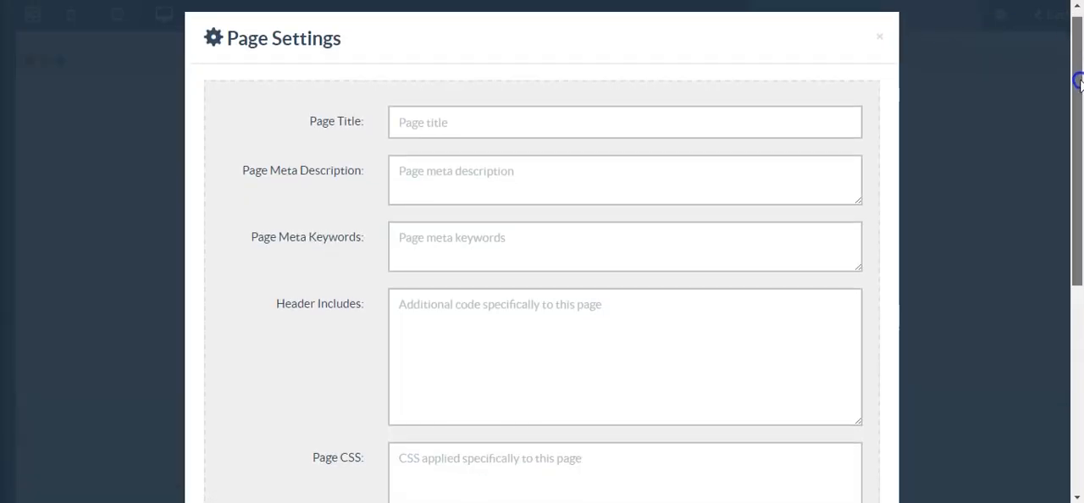
pyautogui.scroll(-3)
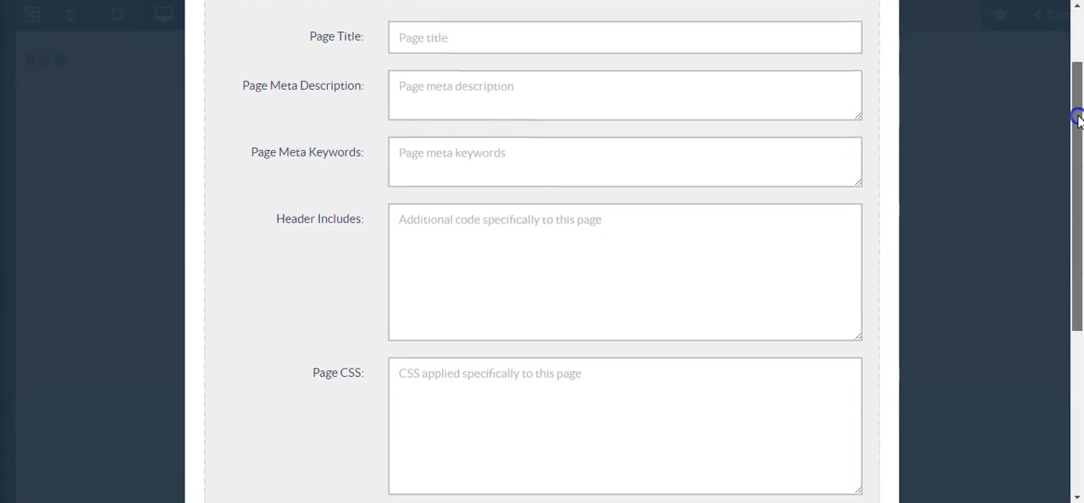
pyautogui.scroll(-3)
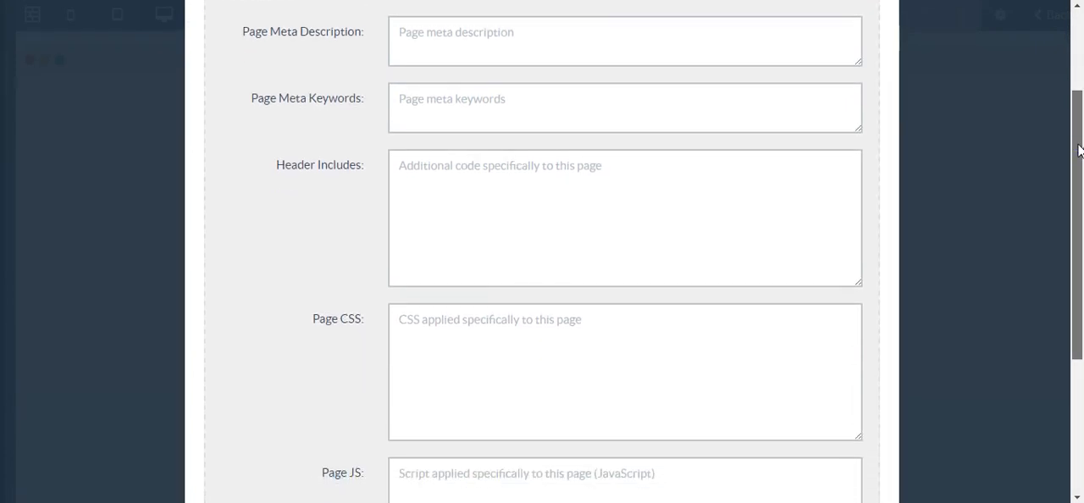
pyautogui.scroll(-3)
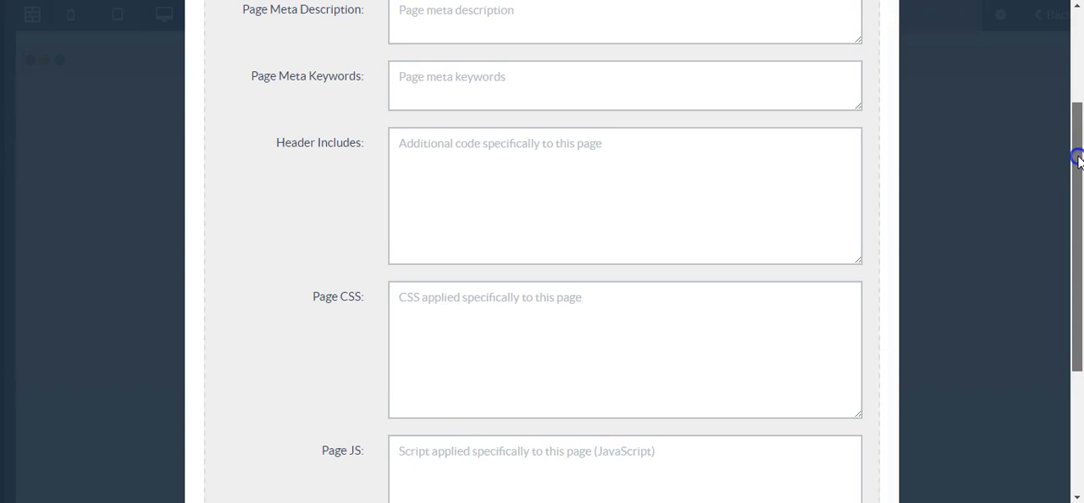
pyautogui.scroll(-3)
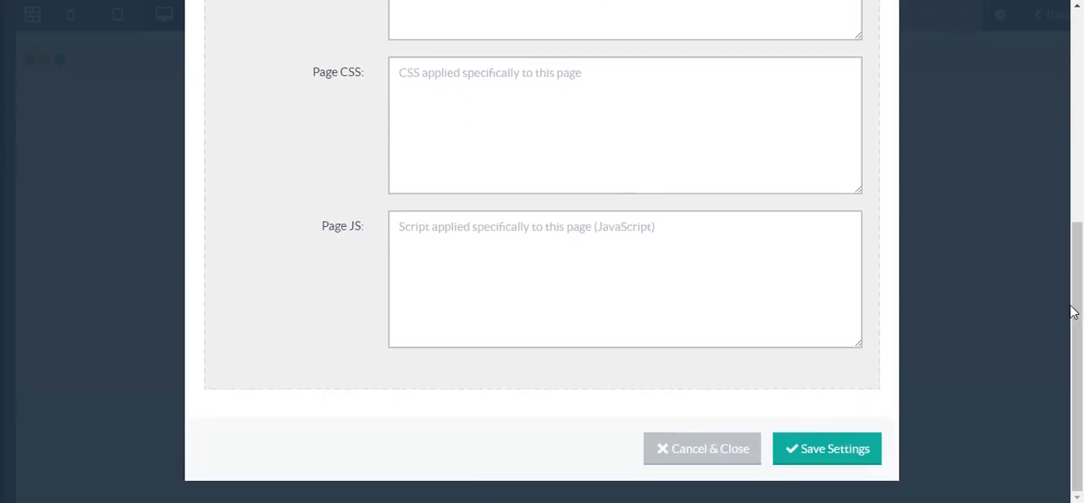
pyautogui.scroll(3)
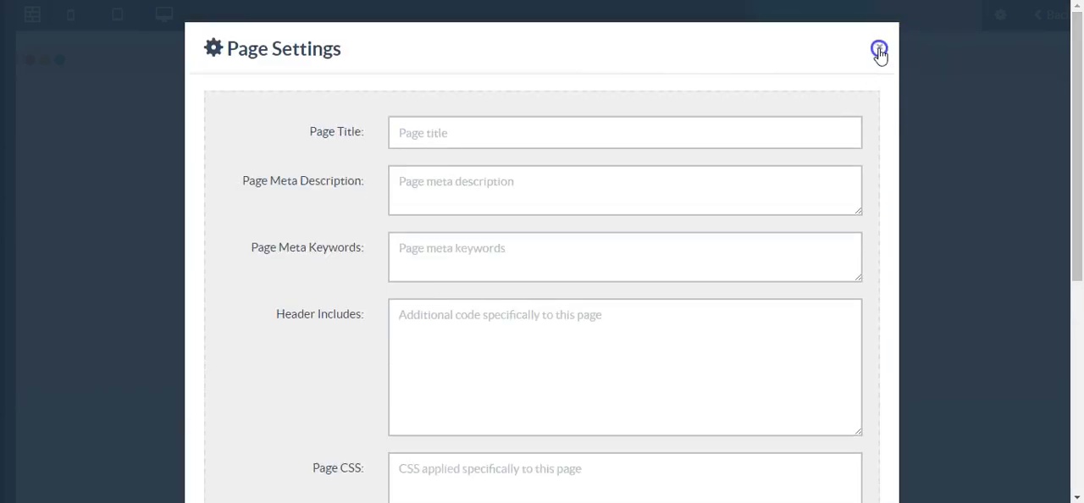
pyautogui.click(879, 51)
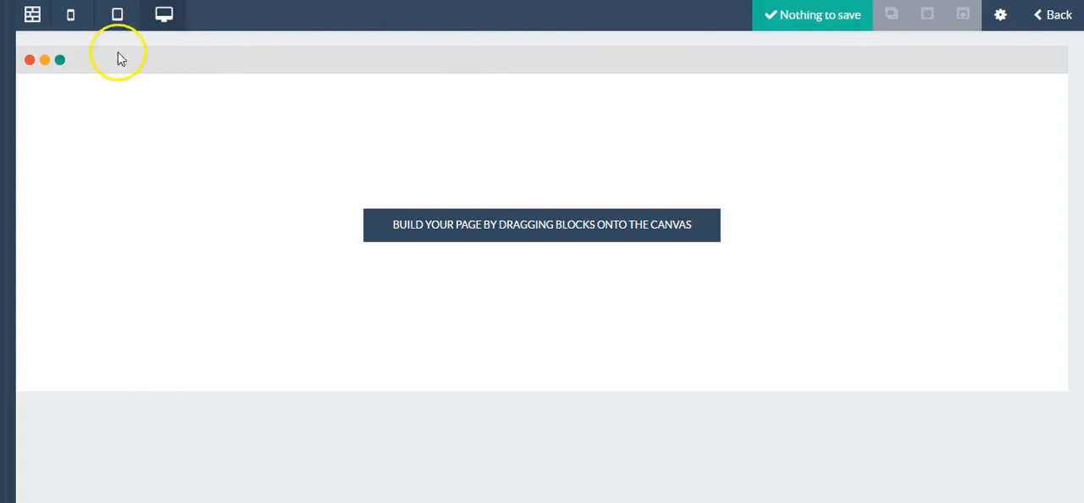
# Add a header block with the Your Company logo and Home, Work, Blog, Contact links.
pyautogui.click(32, 15)
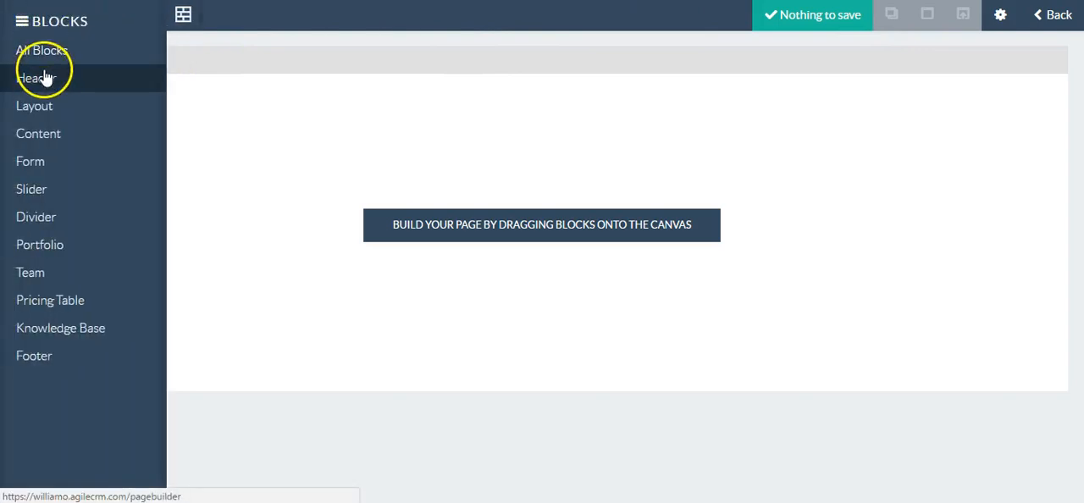
pyautogui.click(37, 78)
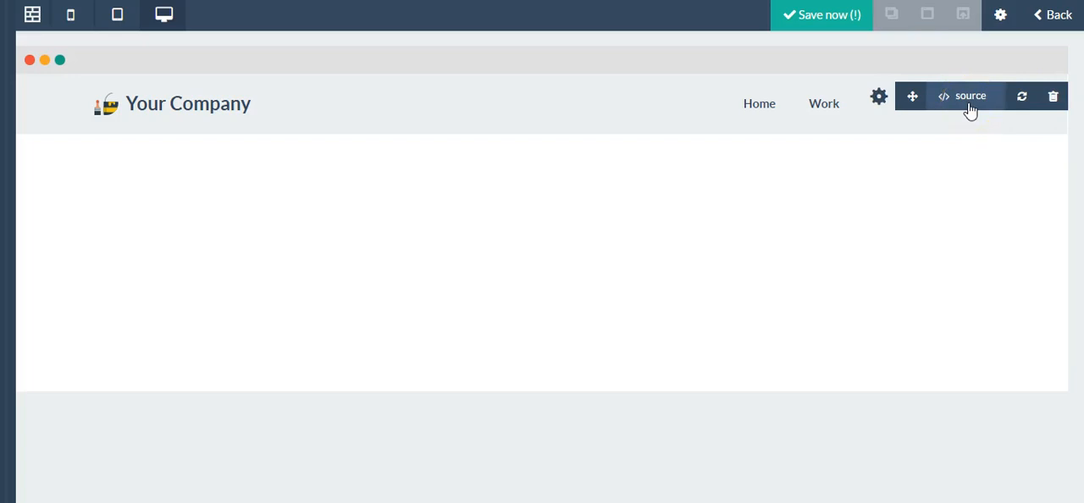
pyautogui.moveTo(914, 95)
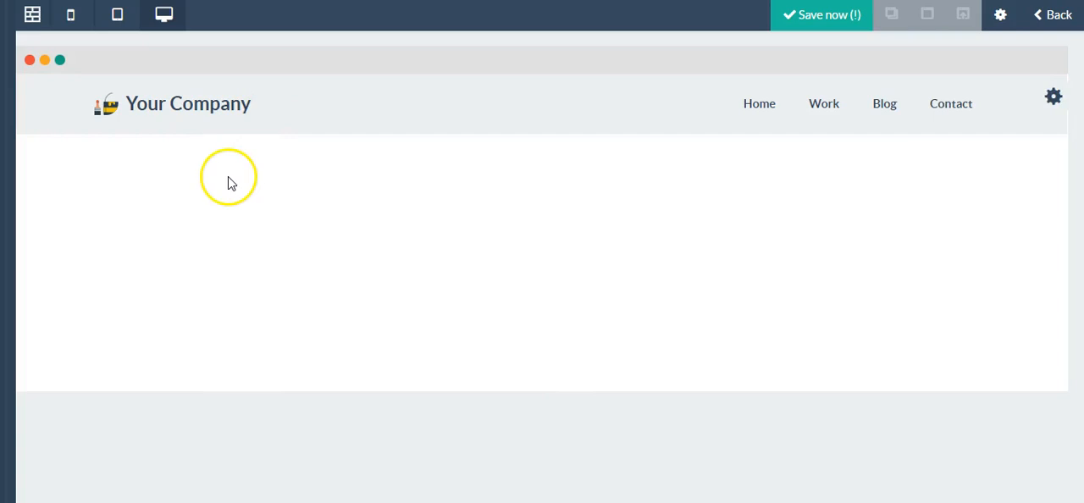
pyautogui.moveTo(193, 161)
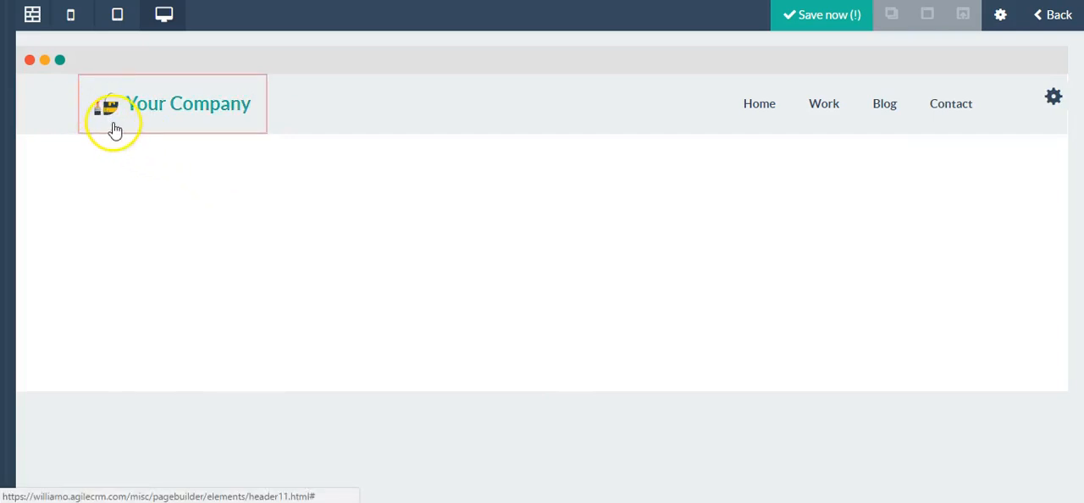
# Remove the logo image from the header, leaving the Your Company text and navigation links.
pyautogui.click(108, 103)
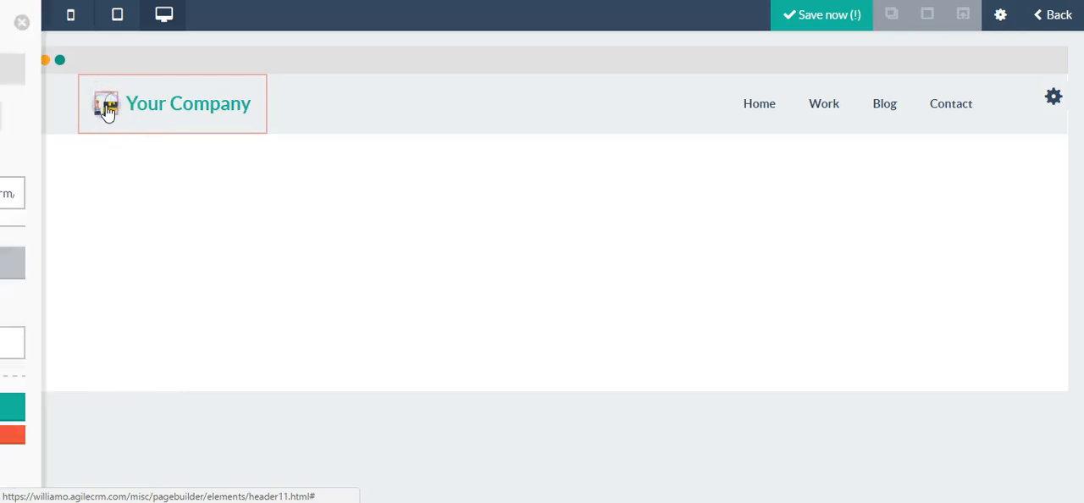
pyautogui.click(108, 103)
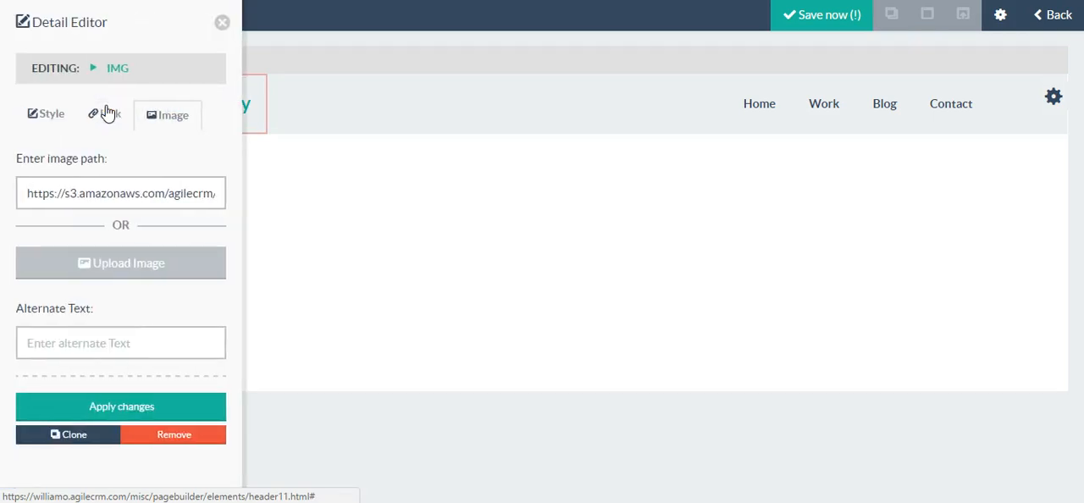
pyautogui.moveTo(125, 178)
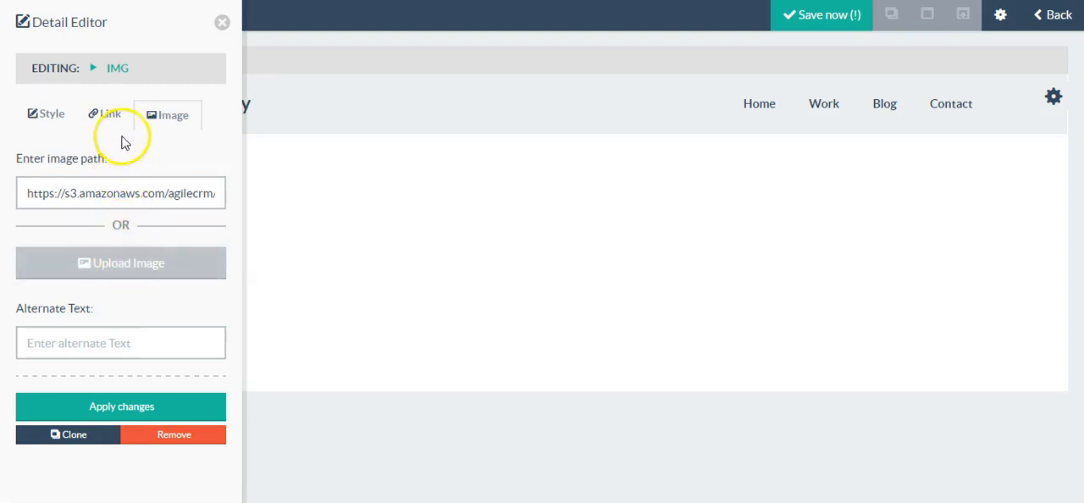
pyautogui.click(105, 113)
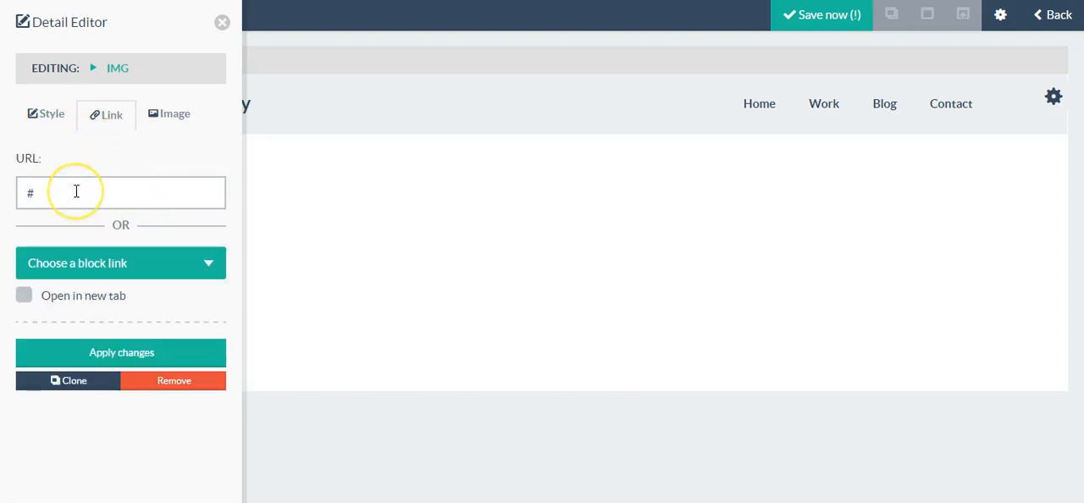
pyautogui.moveTo(152, 141)
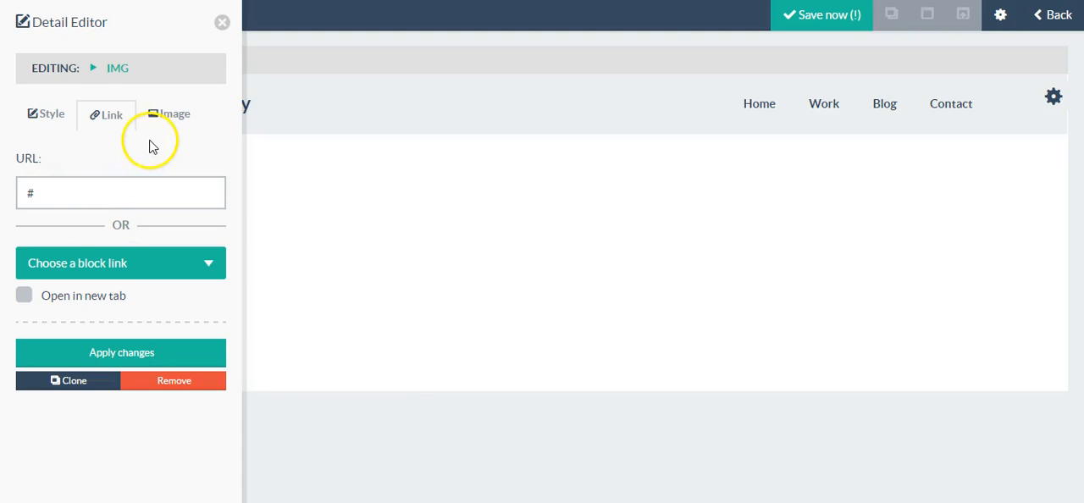
pyautogui.moveTo(183, 380)
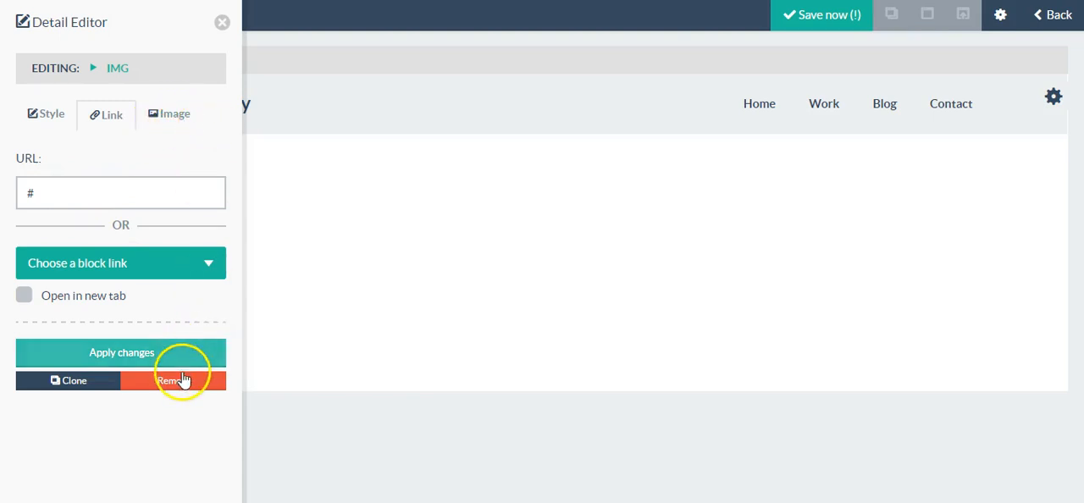
pyautogui.click(173, 380)
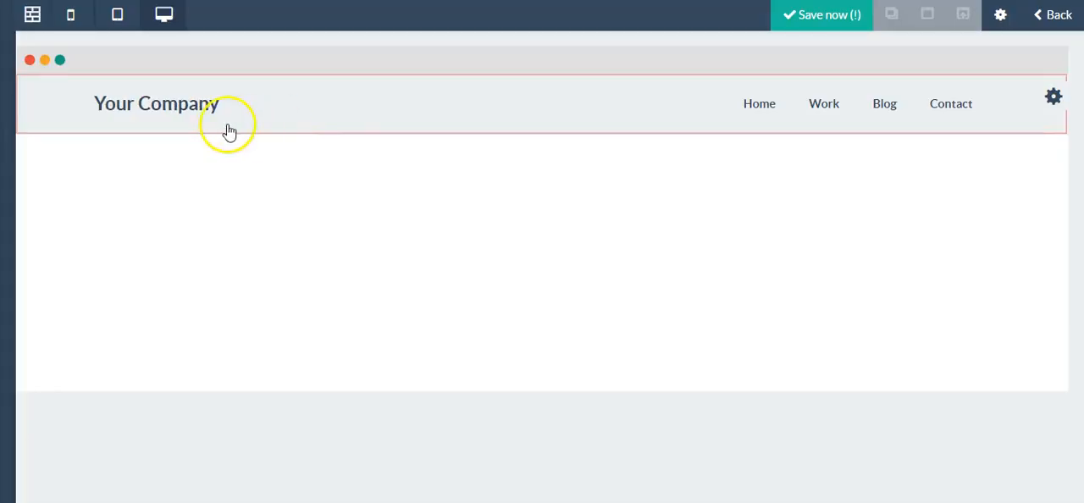
pyautogui.moveTo(244, 139)
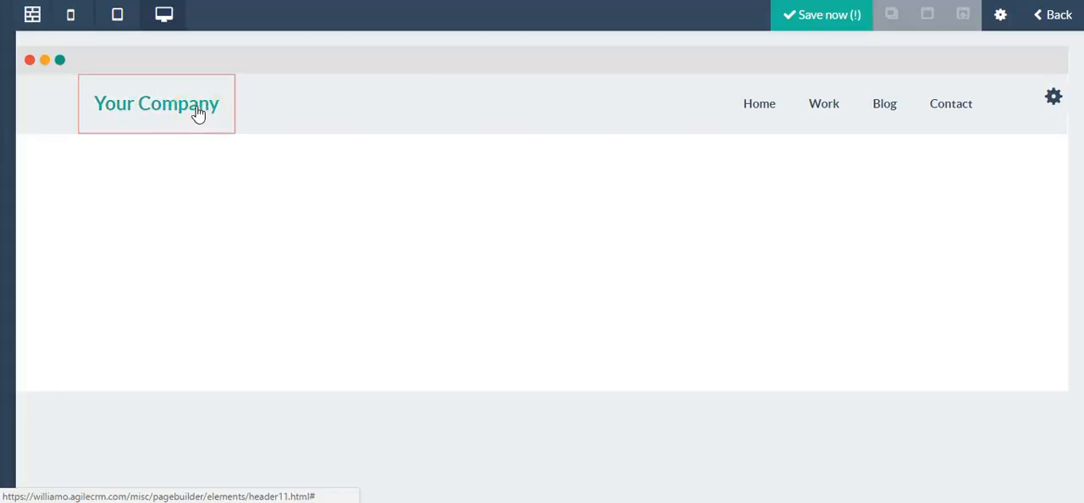
pyautogui.click(156, 104)
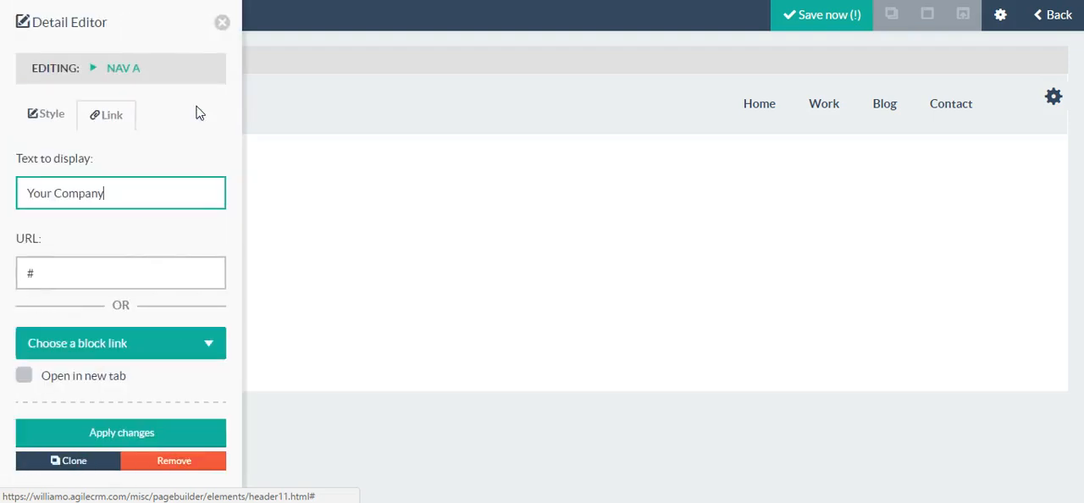
pyautogui.moveTo(129, 193)
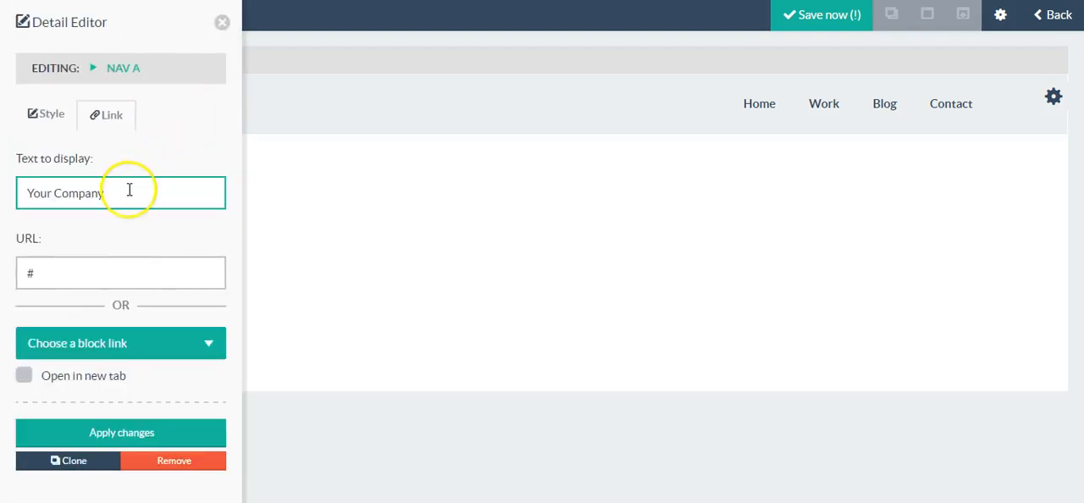
pyautogui.tripleClick(122, 193)
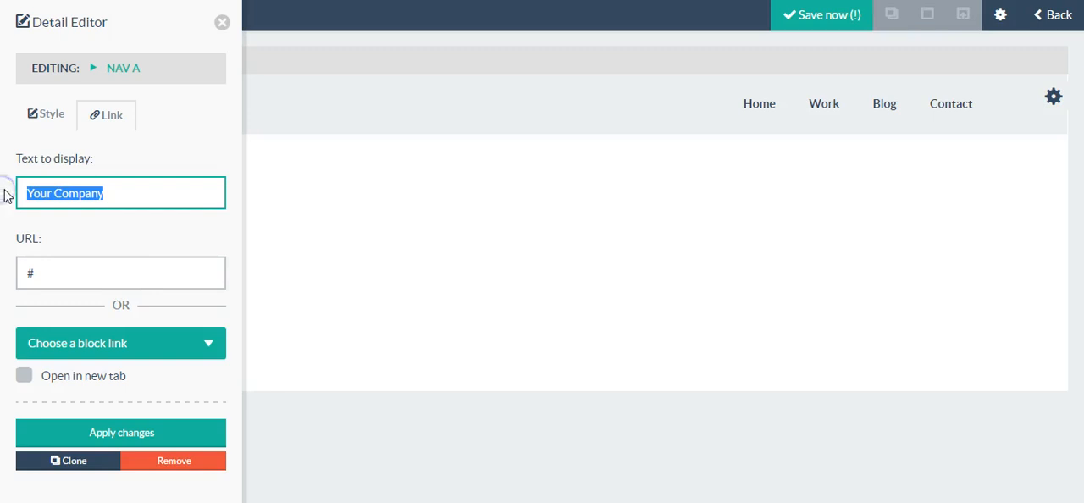
pyautogui.write('M')
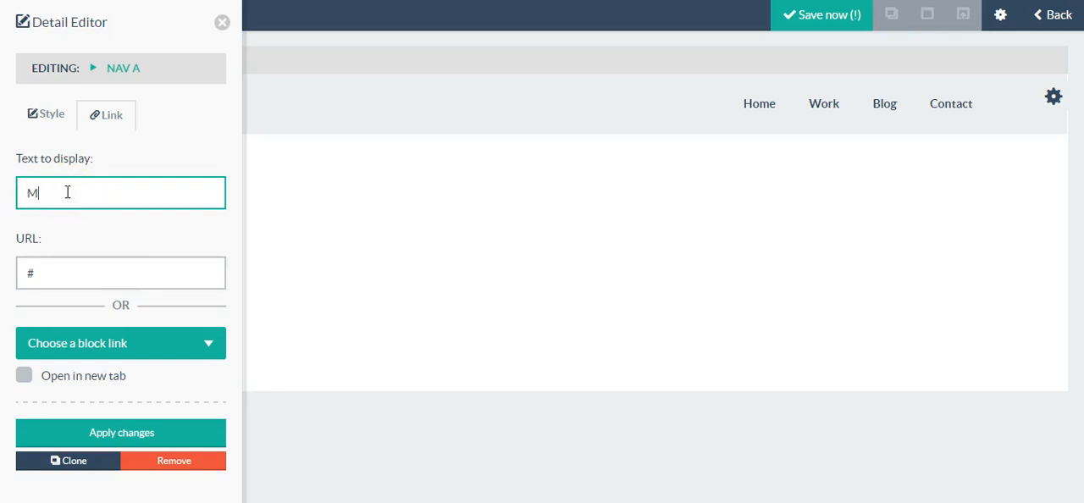
pyautogui.write('y C')
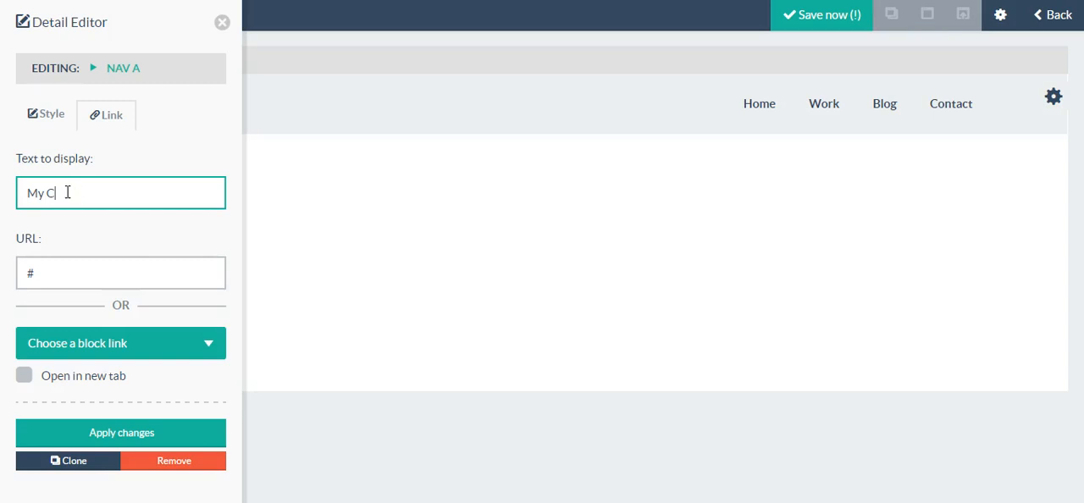
pyautogui.write('ompany')
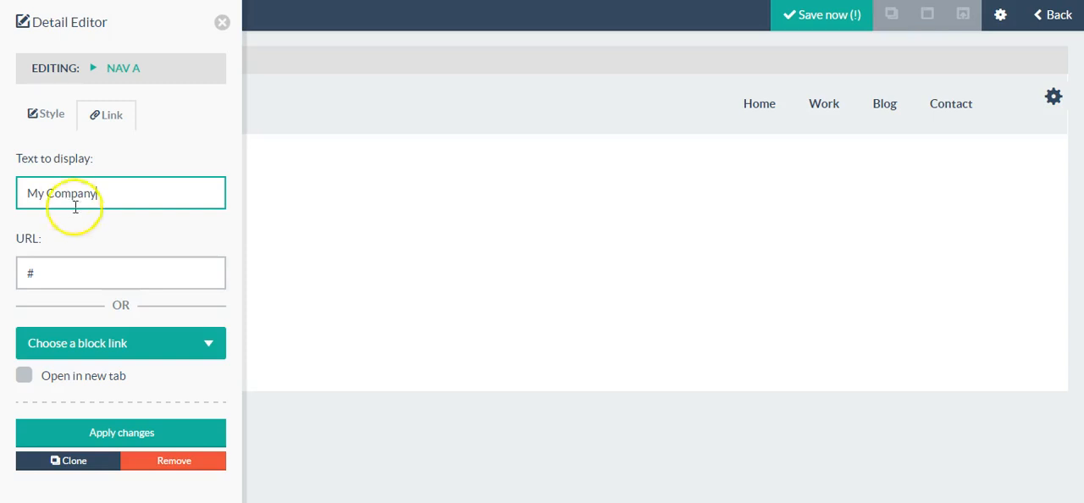
pyautogui.moveTo(66, 259)
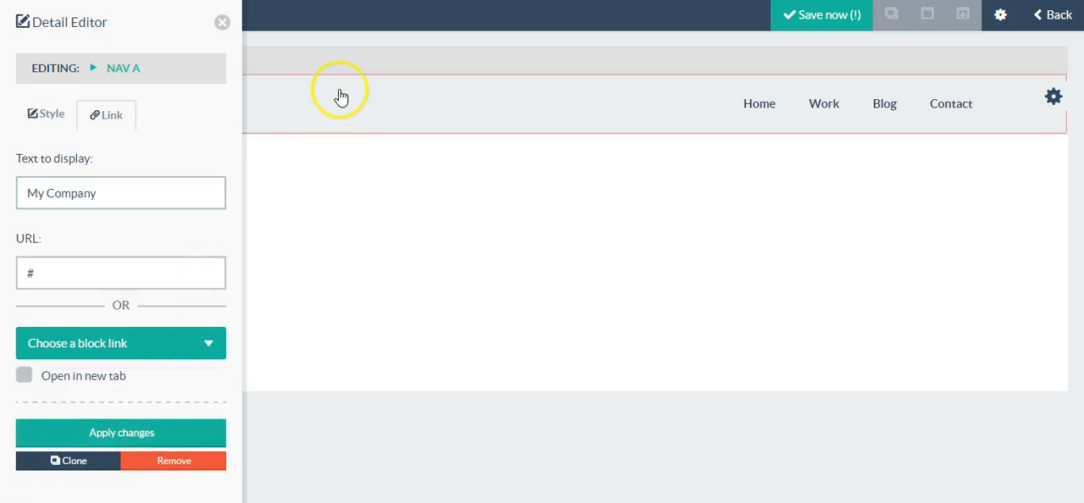
pyautogui.click(222, 22)
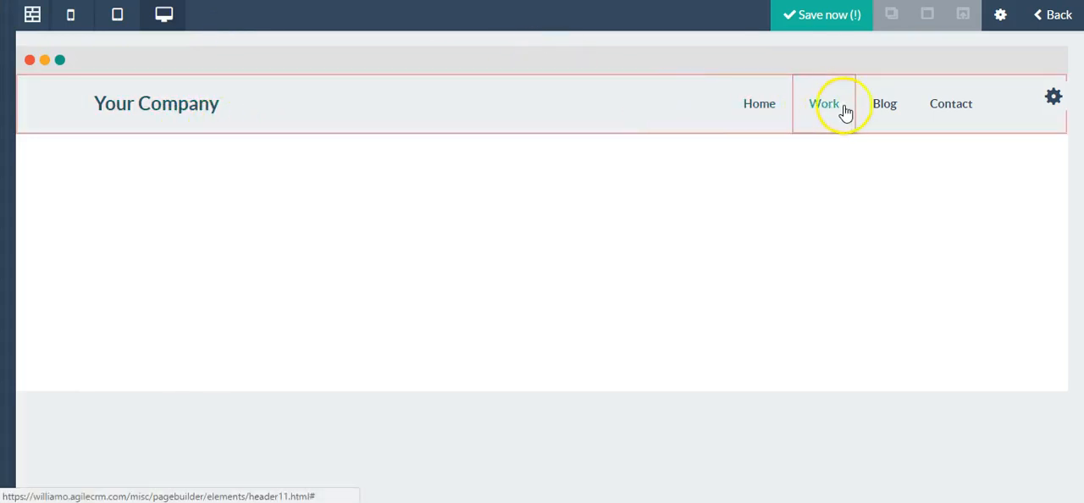
pyautogui.moveTo(823, 103)
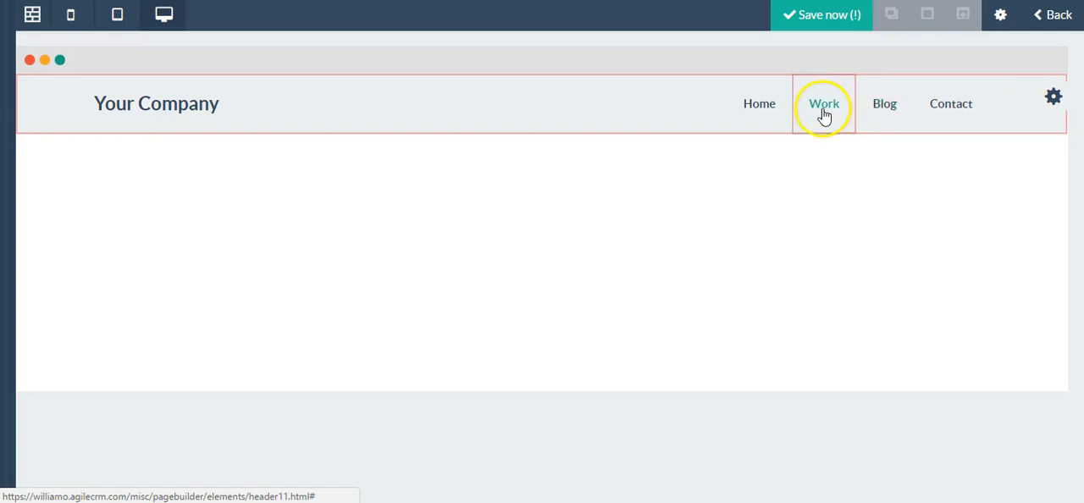
# Delete the Work link from the header, leaving Home, Blog and Contact.
pyautogui.click(823, 103)
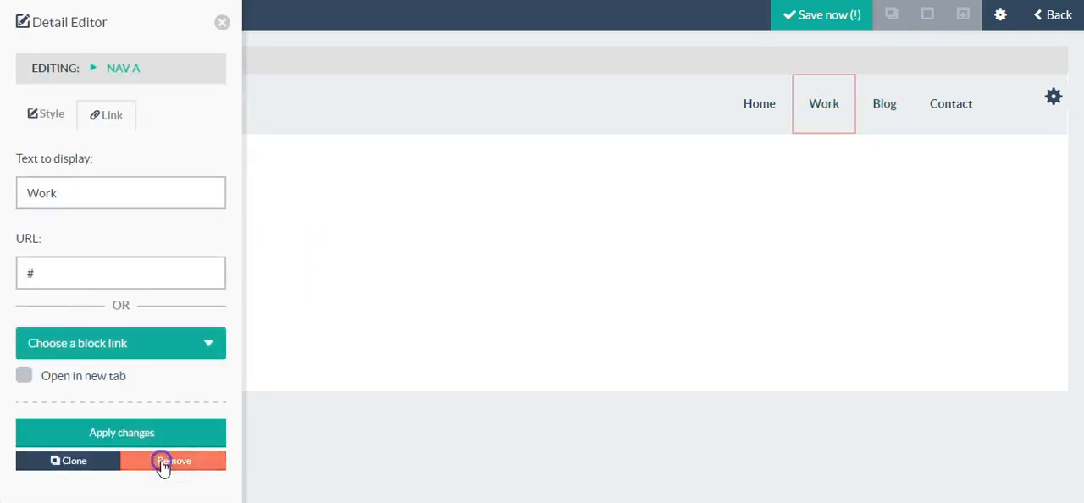
pyautogui.click(173, 461)
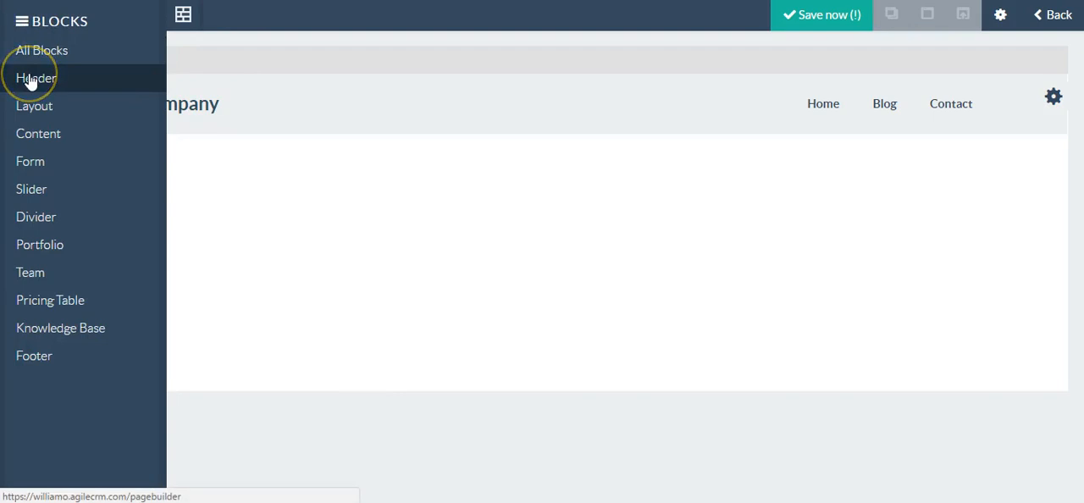
pyautogui.moveTo(34, 105)
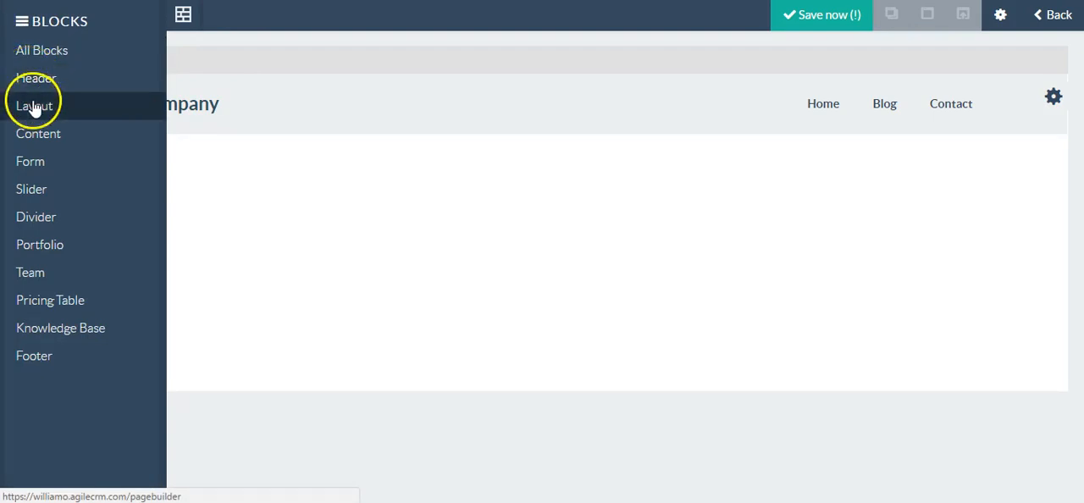
# Add the video content layout block below the header and review its Video, Image and Style settings.
pyautogui.click(34, 105)
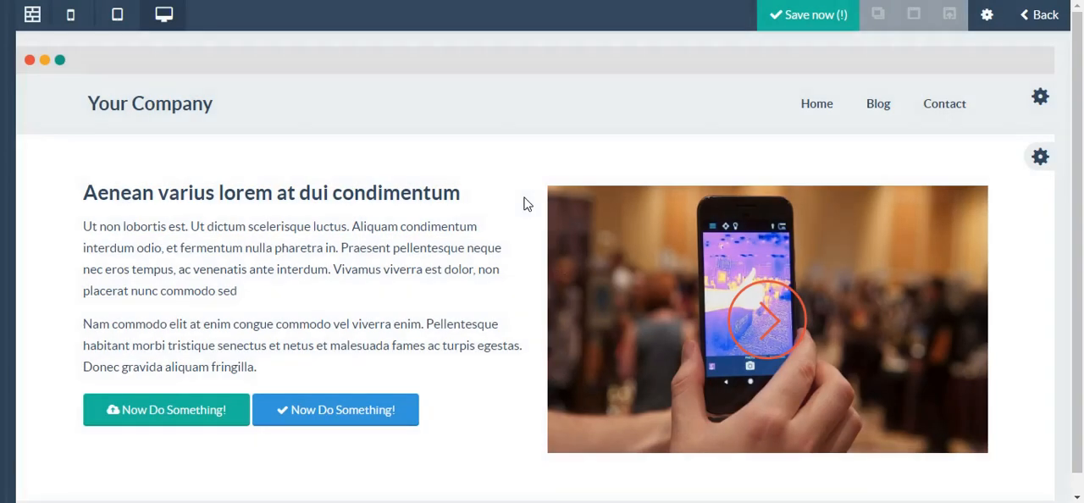
pyautogui.click(765, 321)
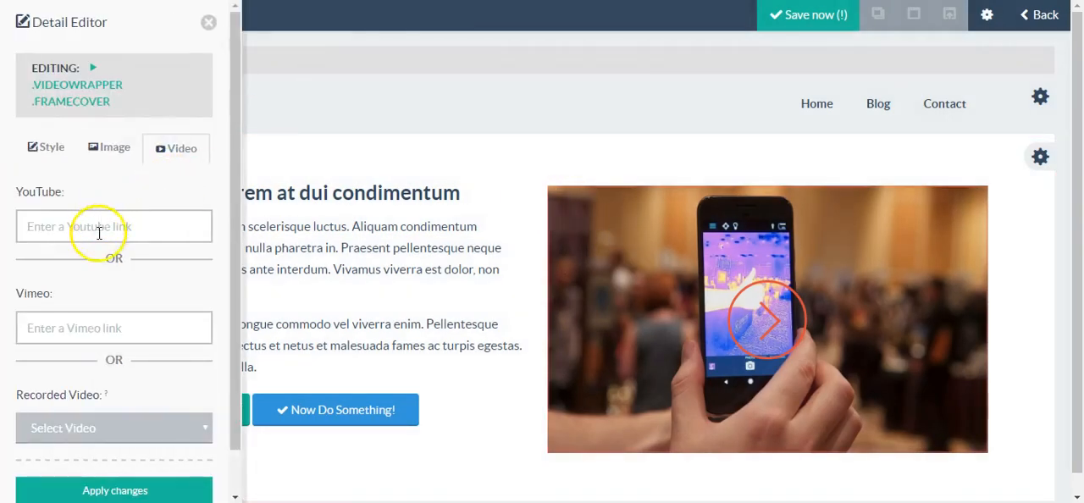
pyautogui.click(110, 132)
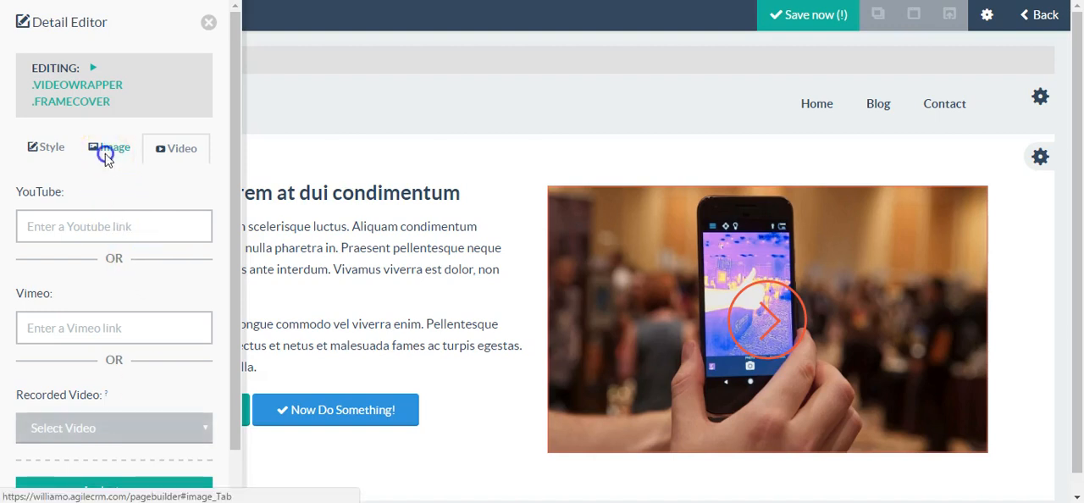
pyautogui.click(108, 148)
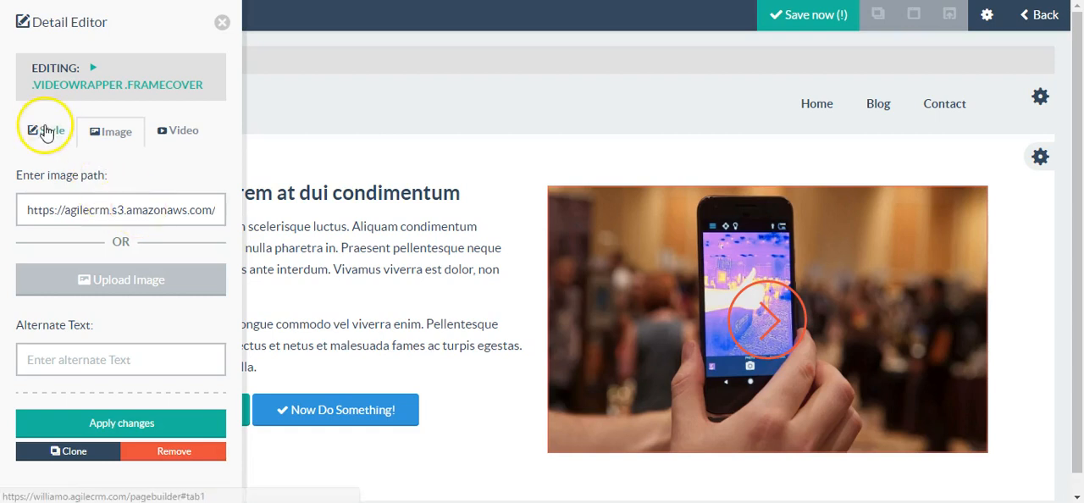
pyautogui.click(47, 131)
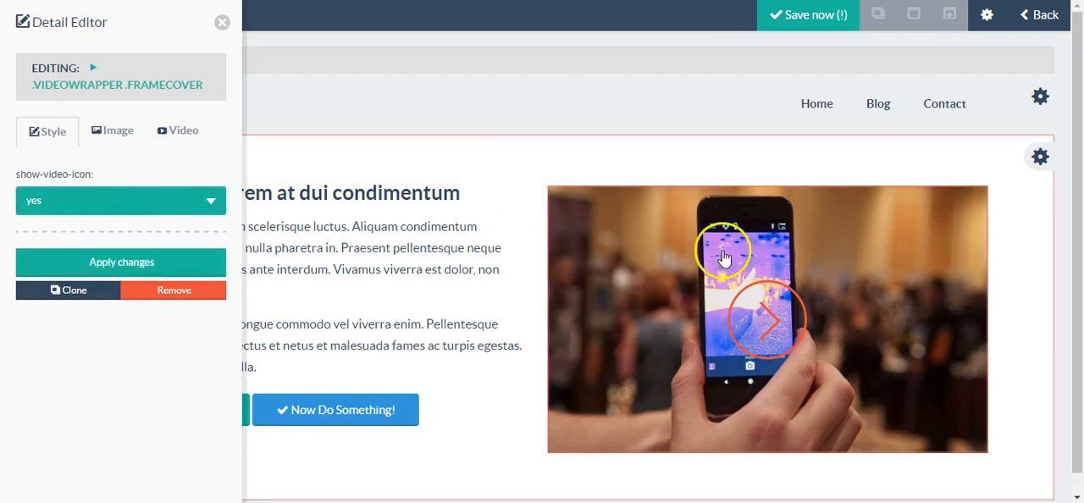
pyautogui.moveTo(184, 193)
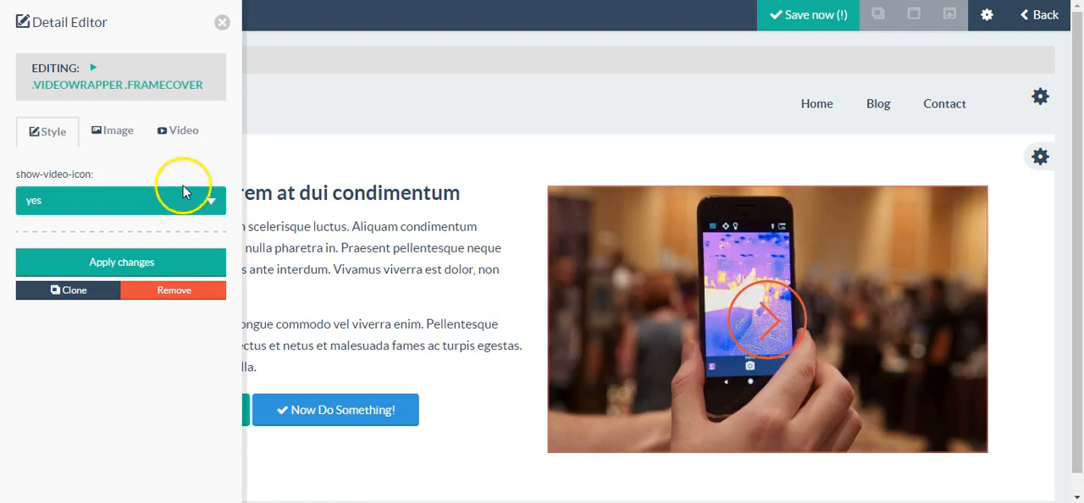
pyautogui.moveTo(173, 251)
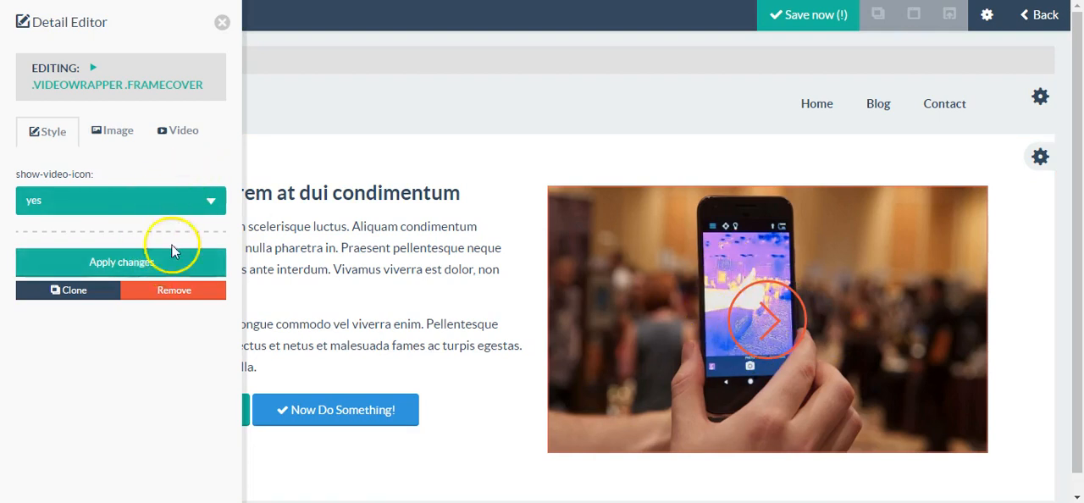
pyautogui.moveTo(220, 22)
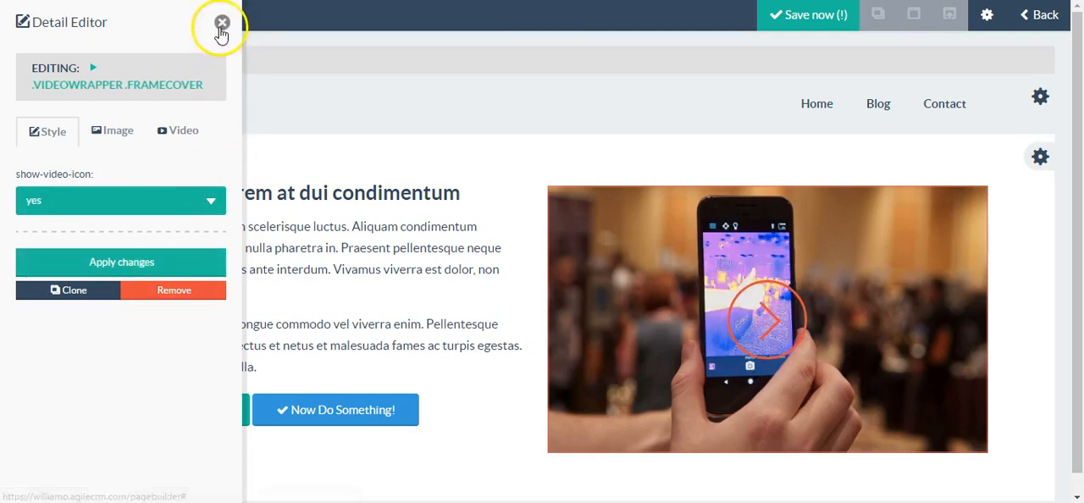
pyautogui.click(222, 22)
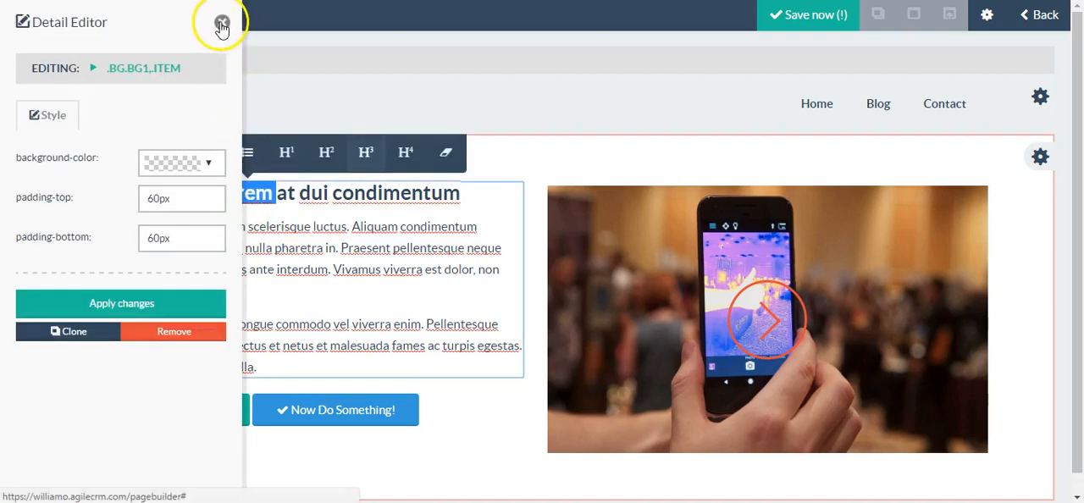
pyautogui.click(222, 24)
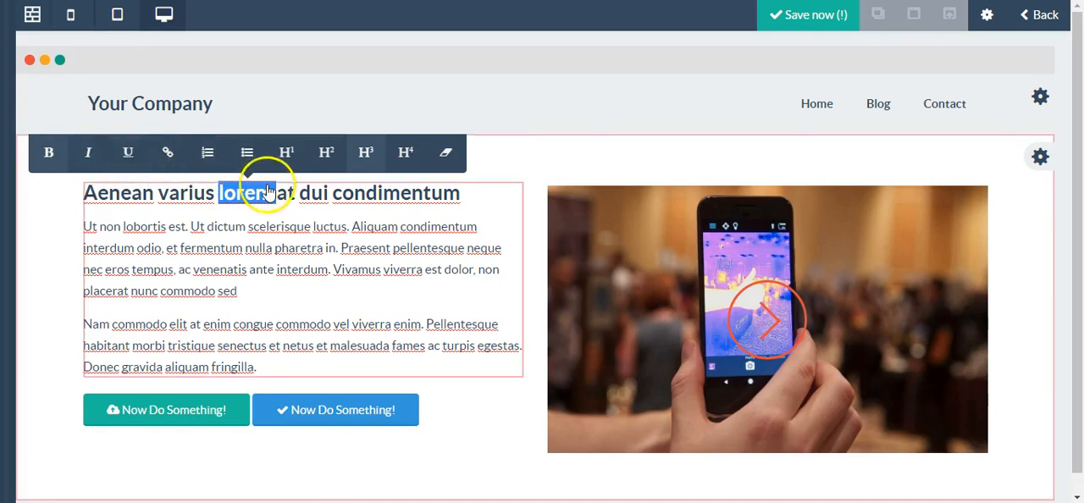
pyautogui.click(303, 292)
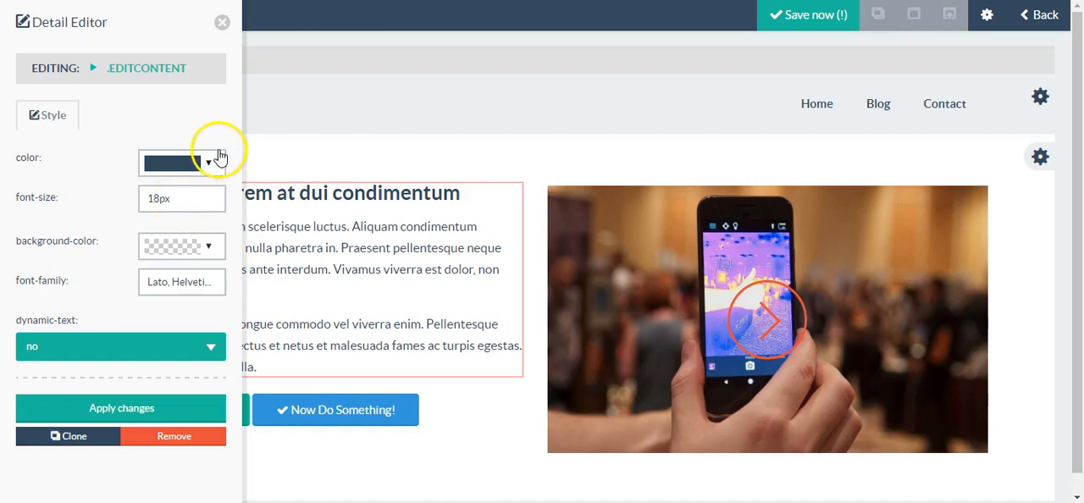
pyautogui.moveTo(166, 115)
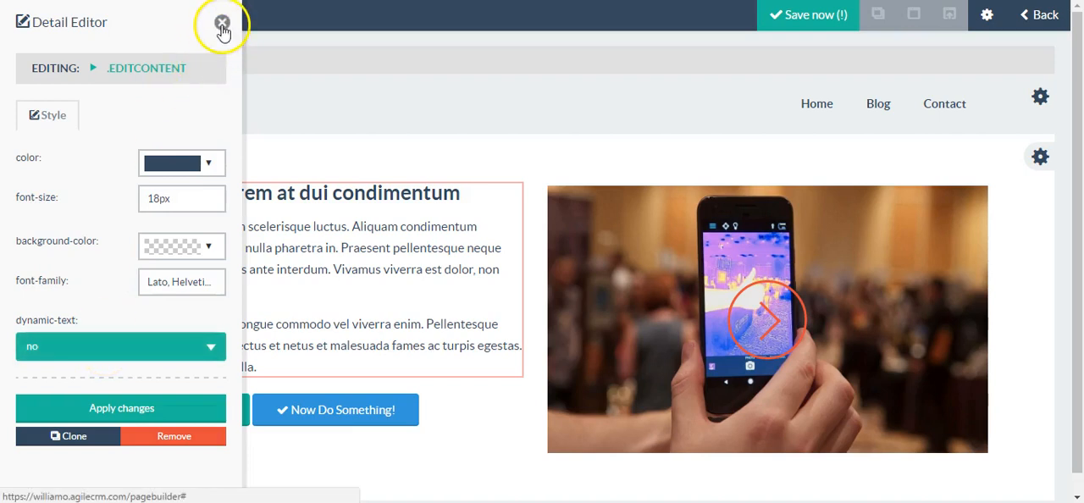
pyautogui.click(224, 22)
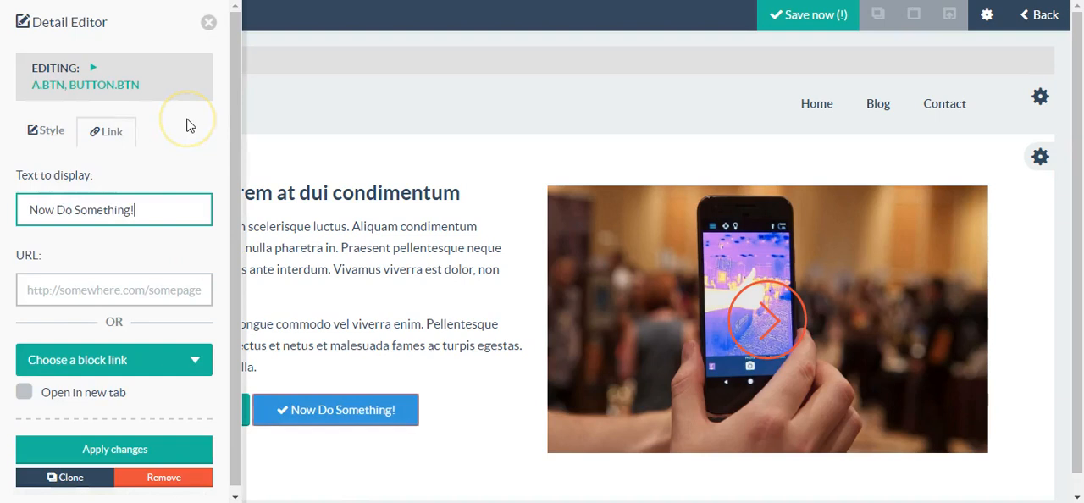
pyautogui.moveTo(122, 261)
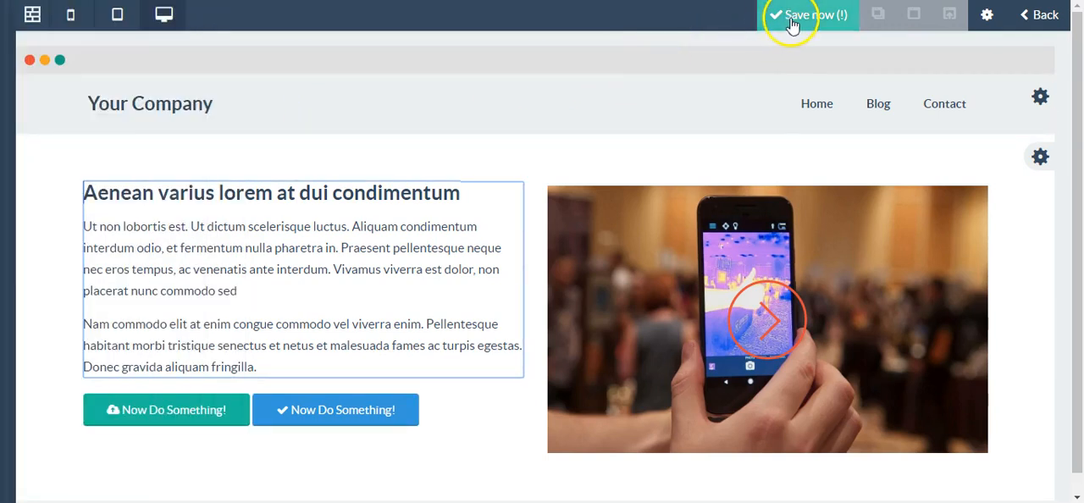
# Save the landing page under the title My Landing Page.
pyautogui.click(809, 14)
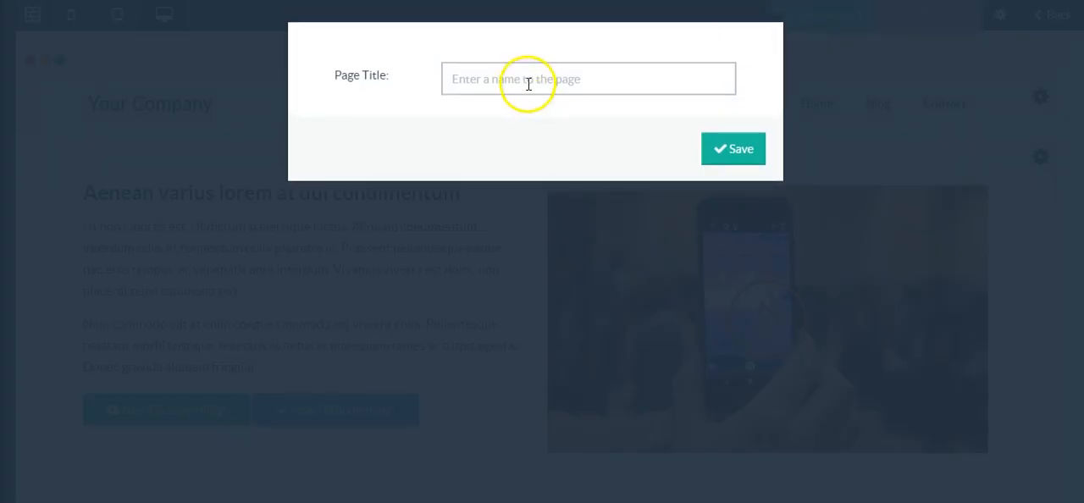
pyautogui.write('My Landing Page')
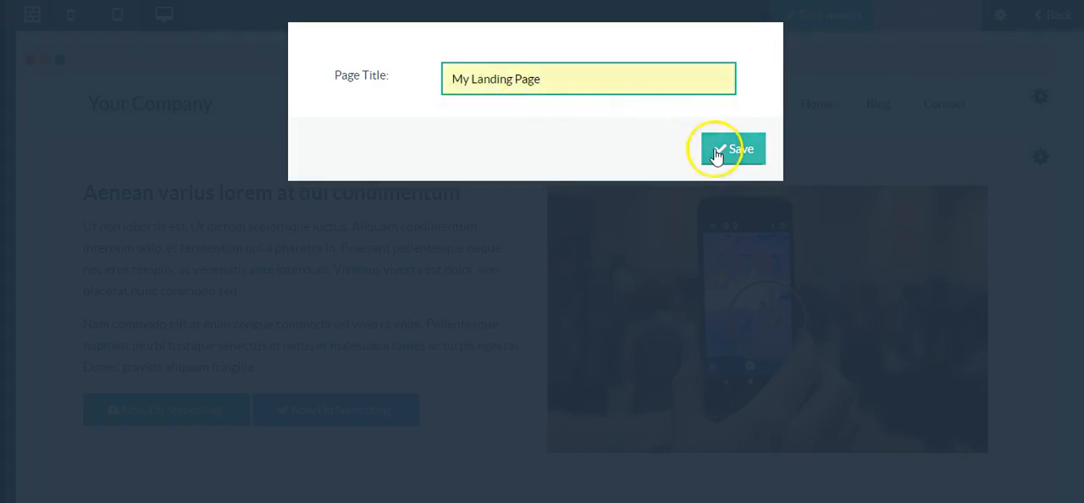
pyautogui.click(732, 149)
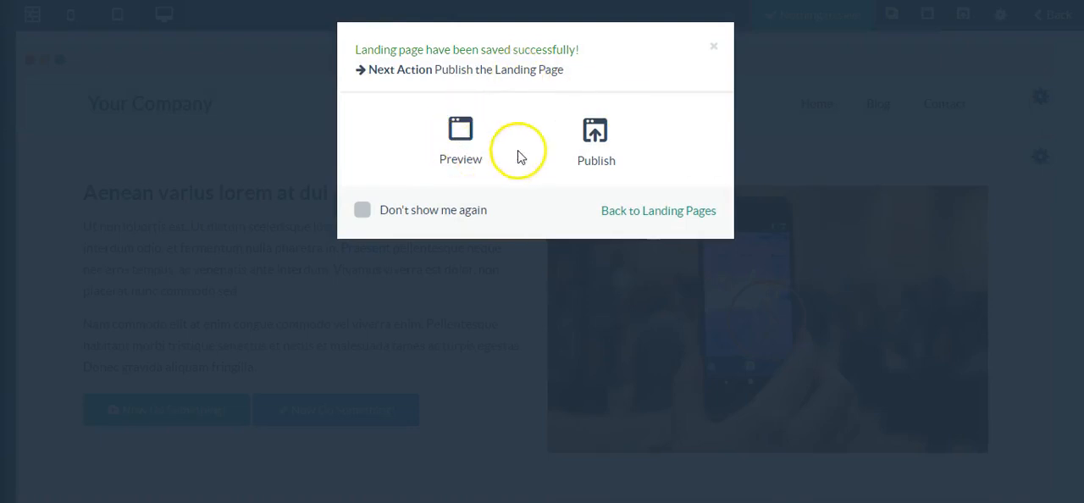
pyautogui.moveTo(710, 61)
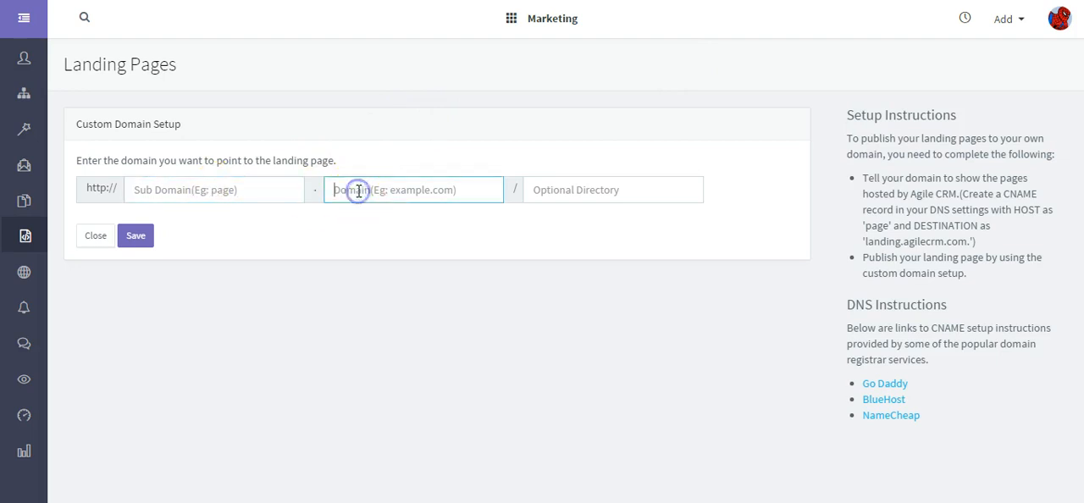
pyautogui.moveTo(691, 102)
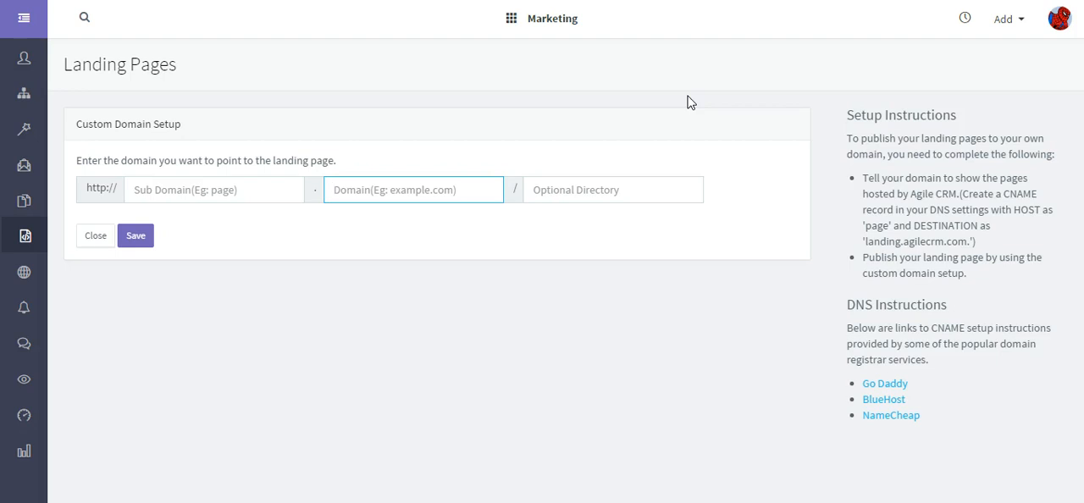
pyautogui.moveTo(957, 107)
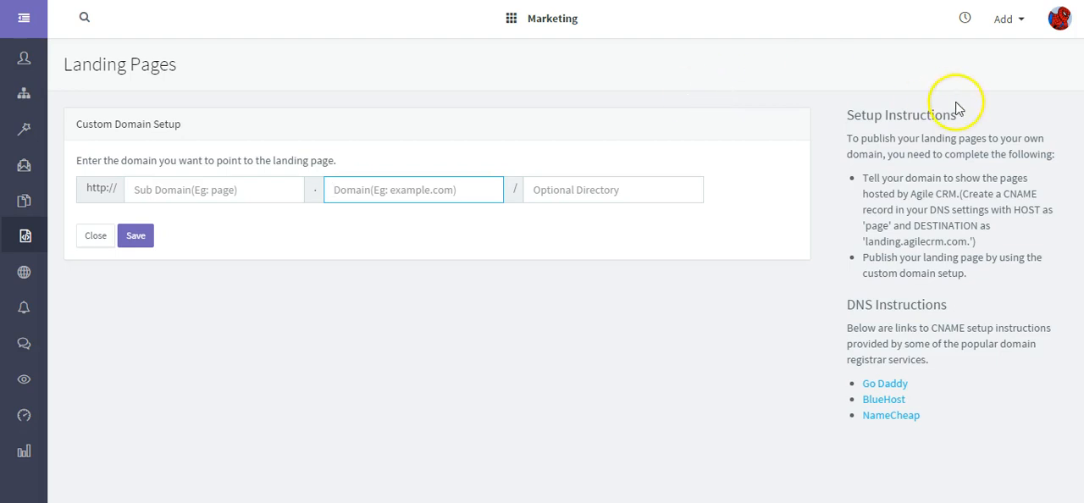
pyautogui.moveTo(667, 312)
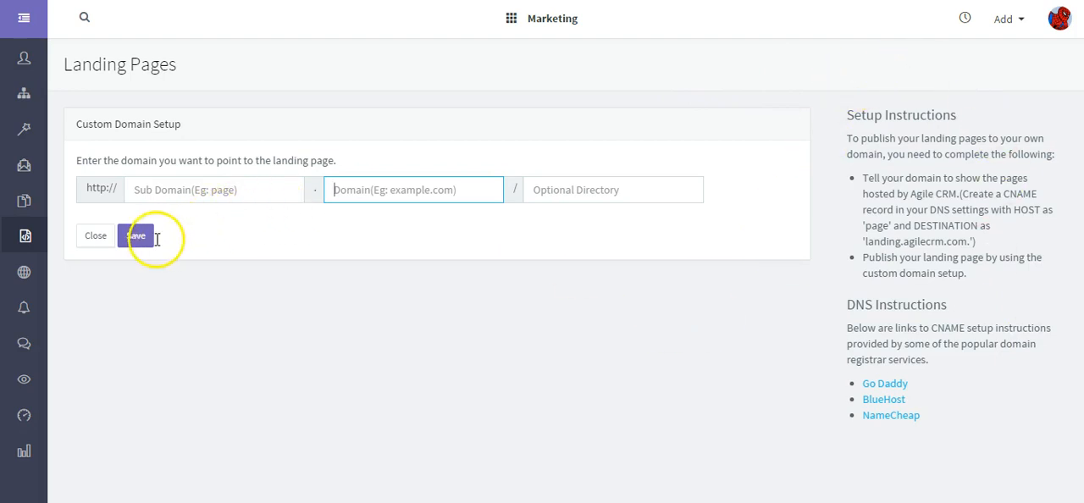
# Set the custom domain to subdomain 'page' on 'mysite.com' and save it.
pyautogui.click(213, 190)
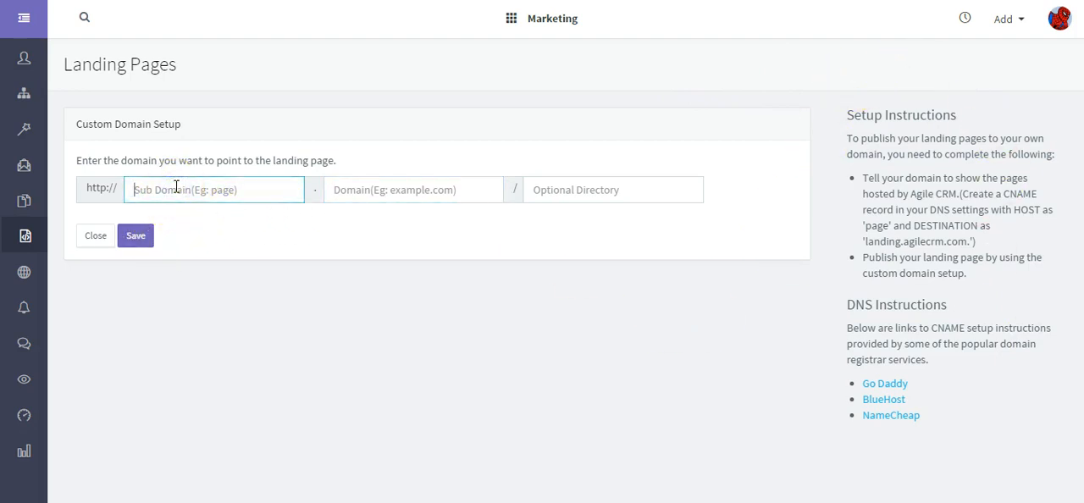
pyautogui.write('pag')
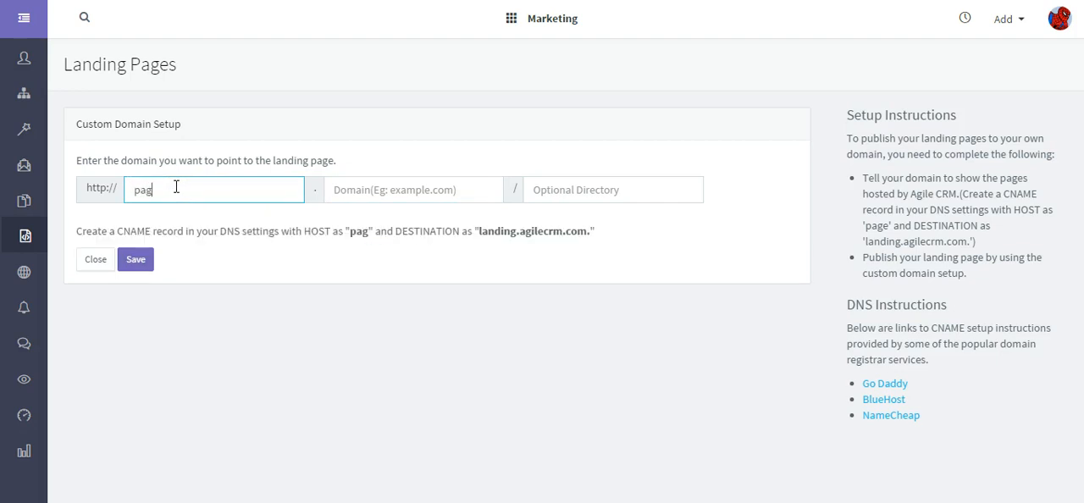
pyautogui.write('my')
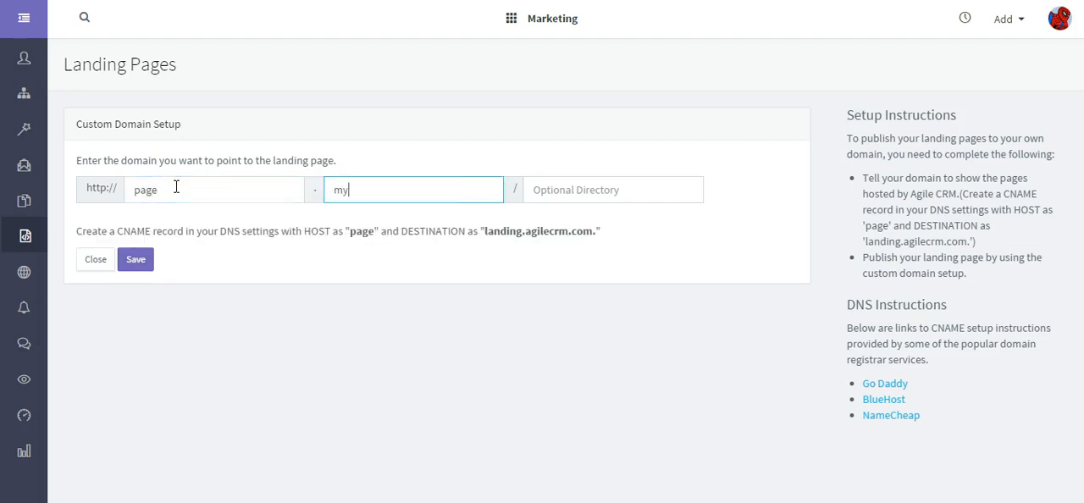
pyautogui.write('site')
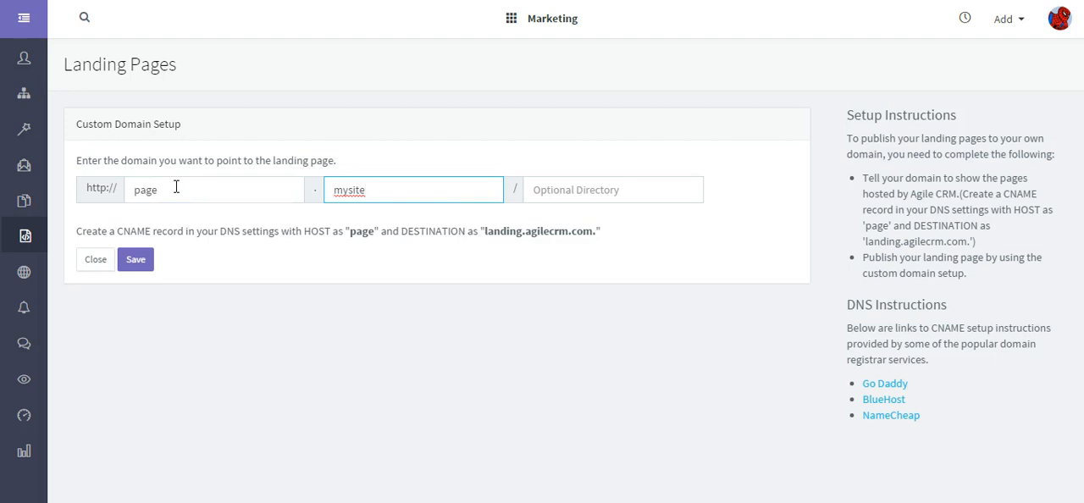
pyautogui.write('.com')
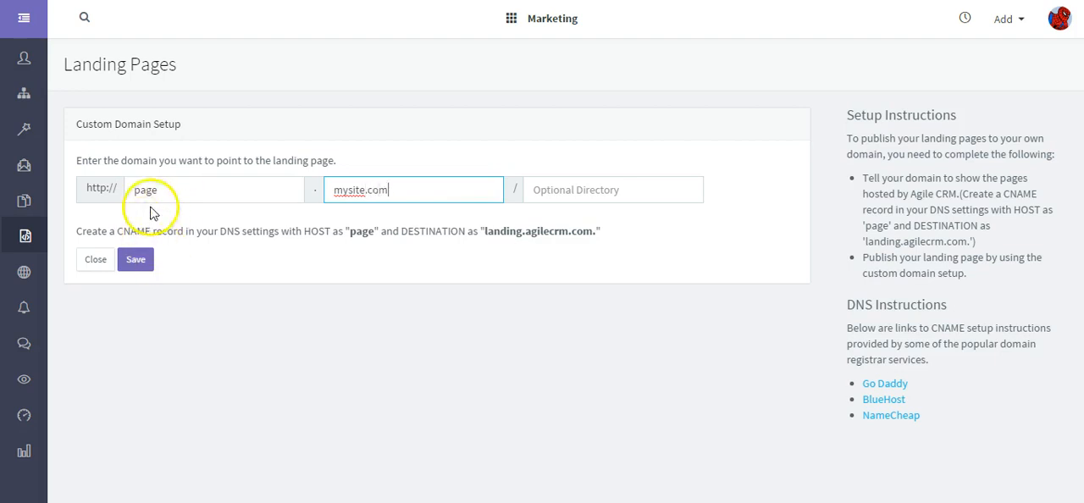
pyautogui.moveTo(166, 224)
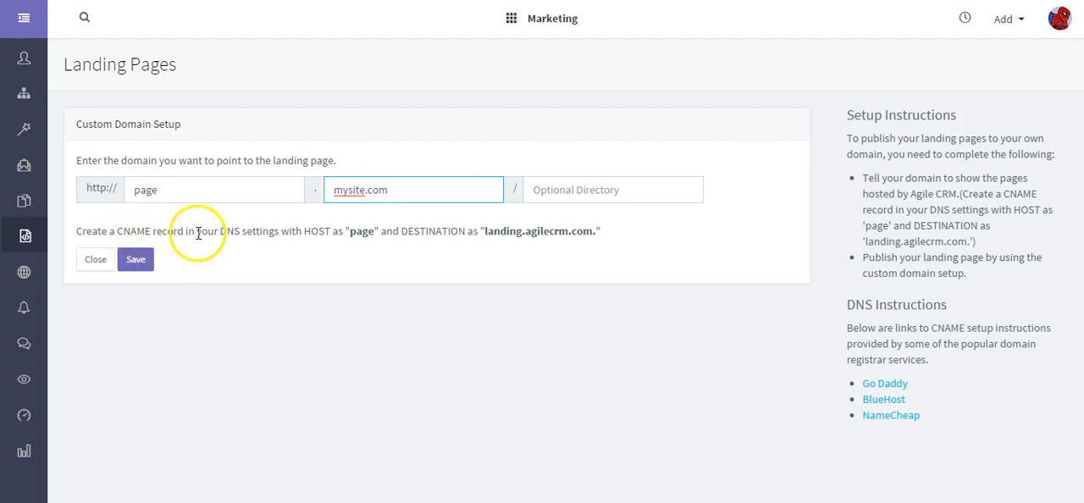
pyautogui.moveTo(241, 279)
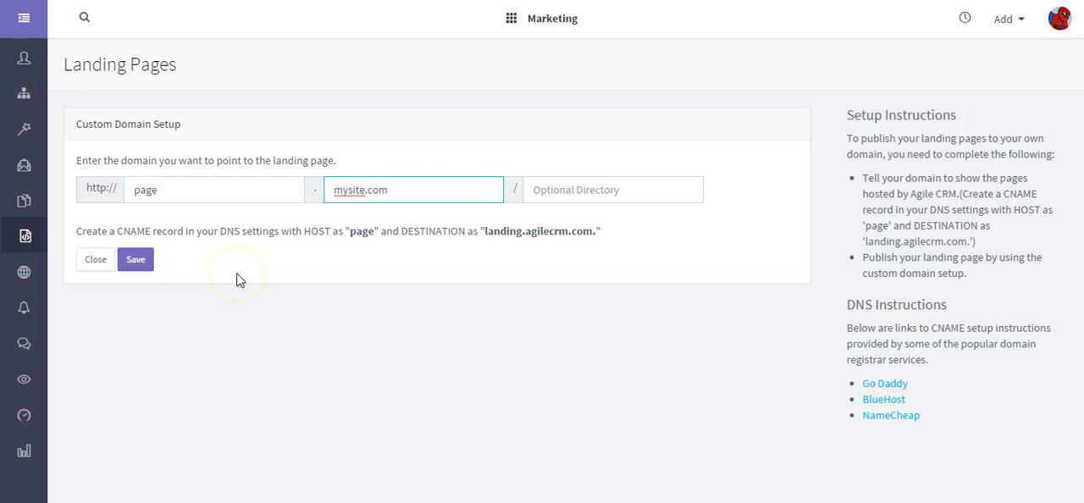
pyautogui.click(183, 189)
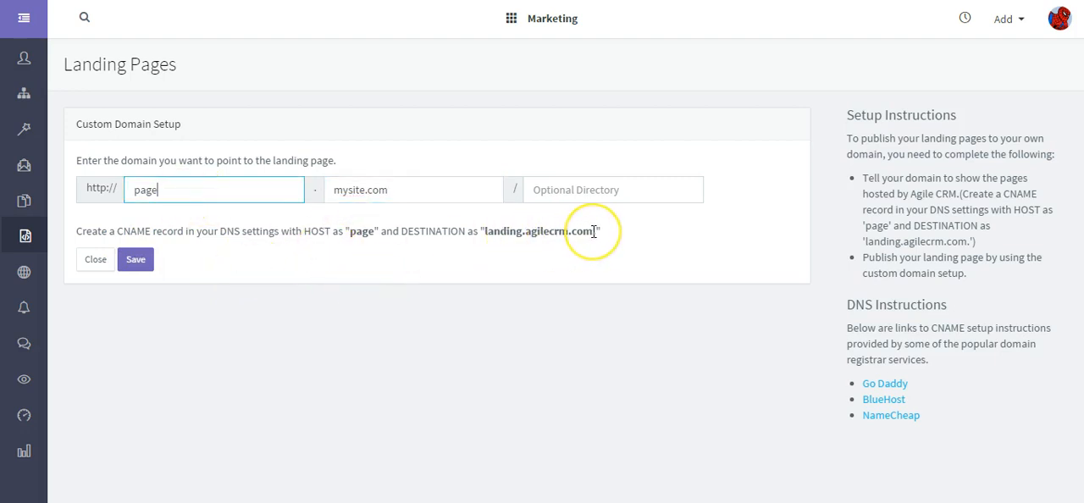
pyautogui.moveTo(260, 281)
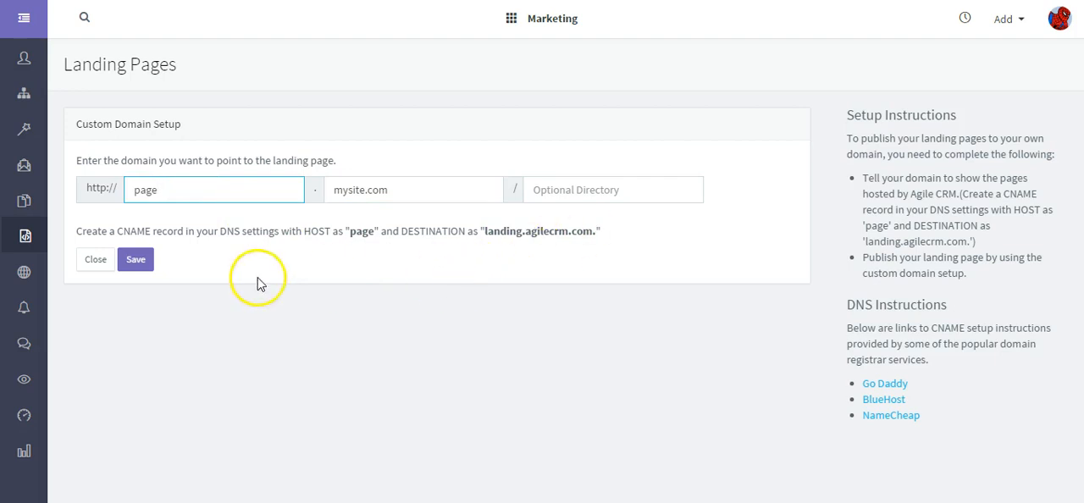
pyautogui.click(136, 259)
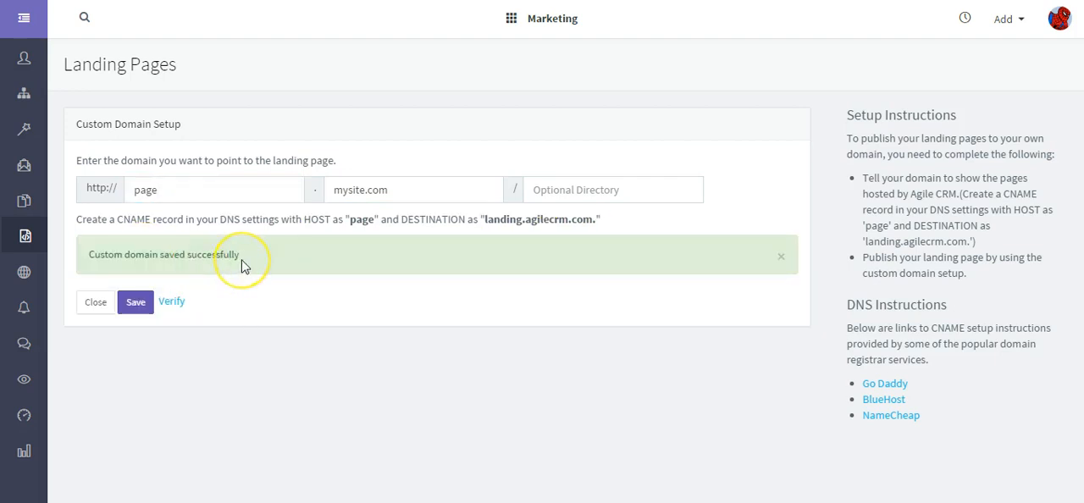
pyautogui.moveTo(24, 236)
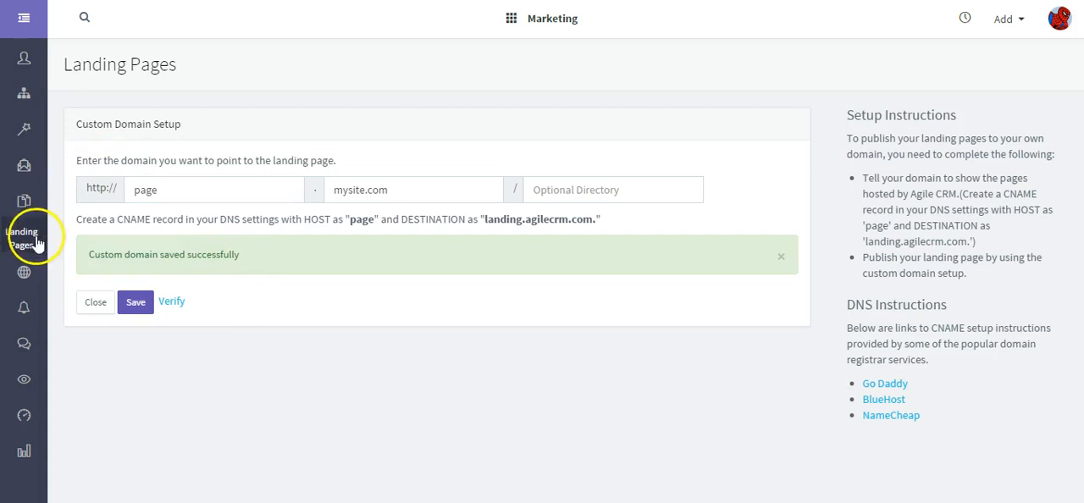
pyautogui.moveTo(189, 91)
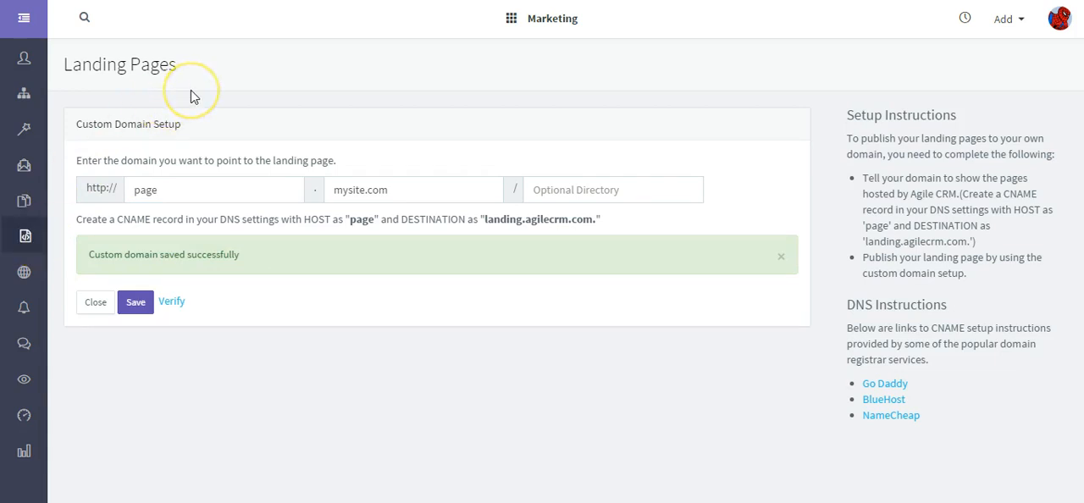
pyautogui.moveTo(24, 236)
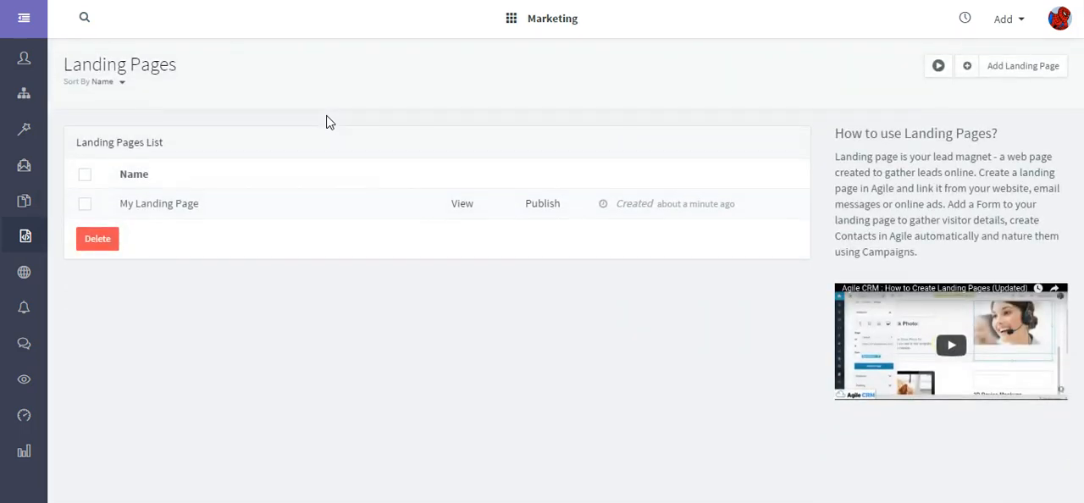
pyautogui.moveTo(359, 139)
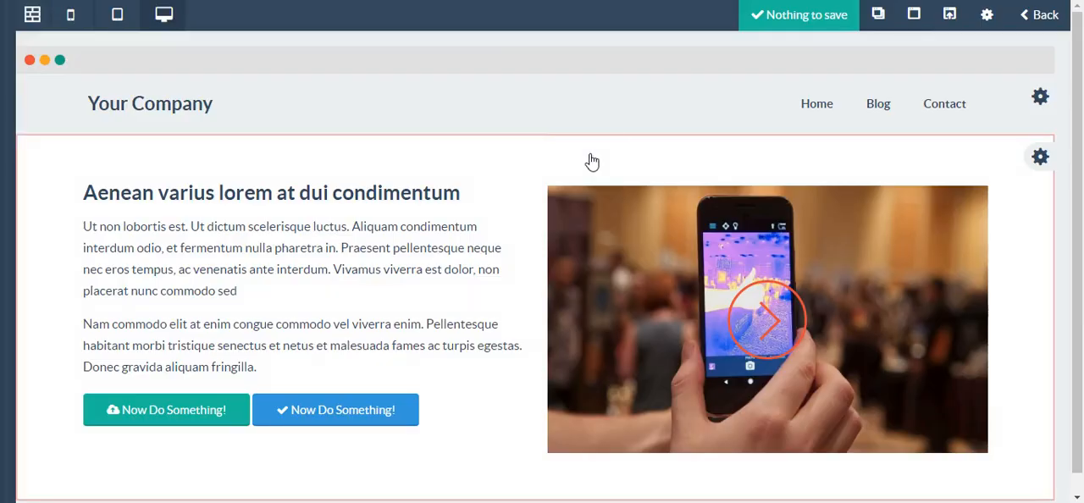
# Add a contact form block and switch its embedded form to Schedule Here.
pyautogui.click(32, 16)
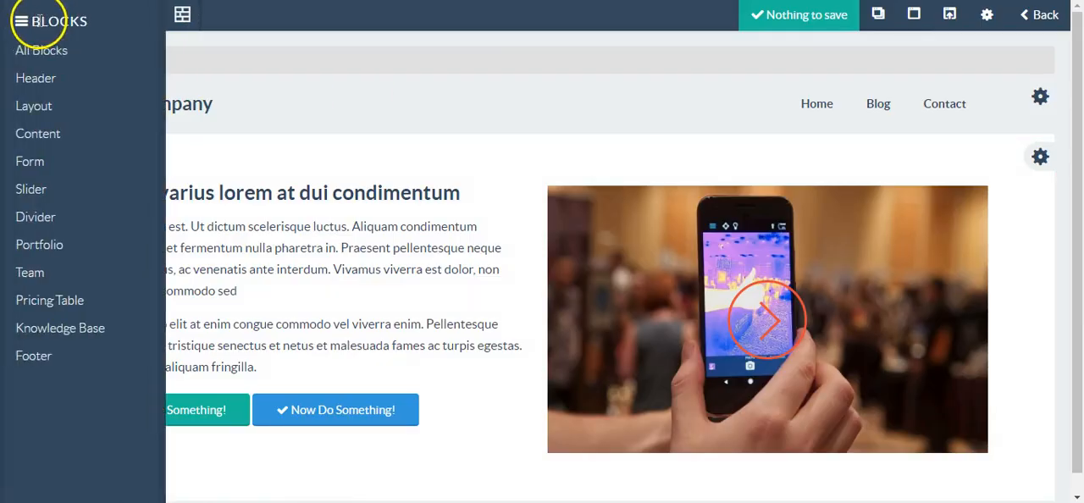
pyautogui.moveTo(30, 162)
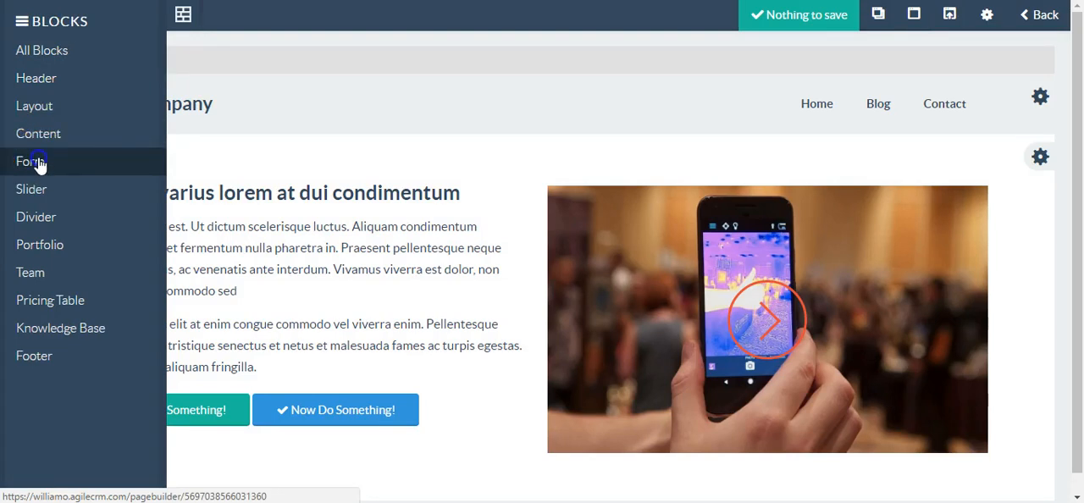
pyautogui.click(31, 161)
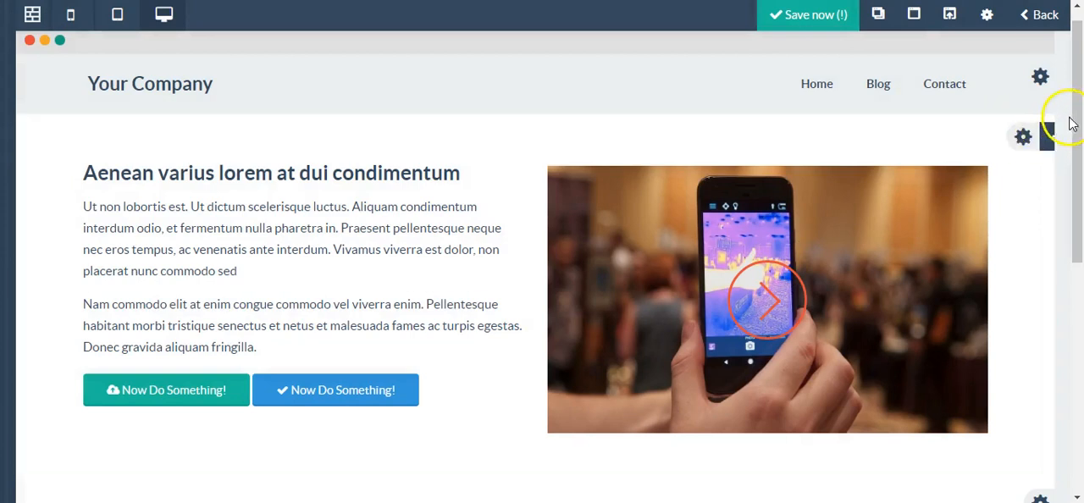
pyautogui.scroll(-3)
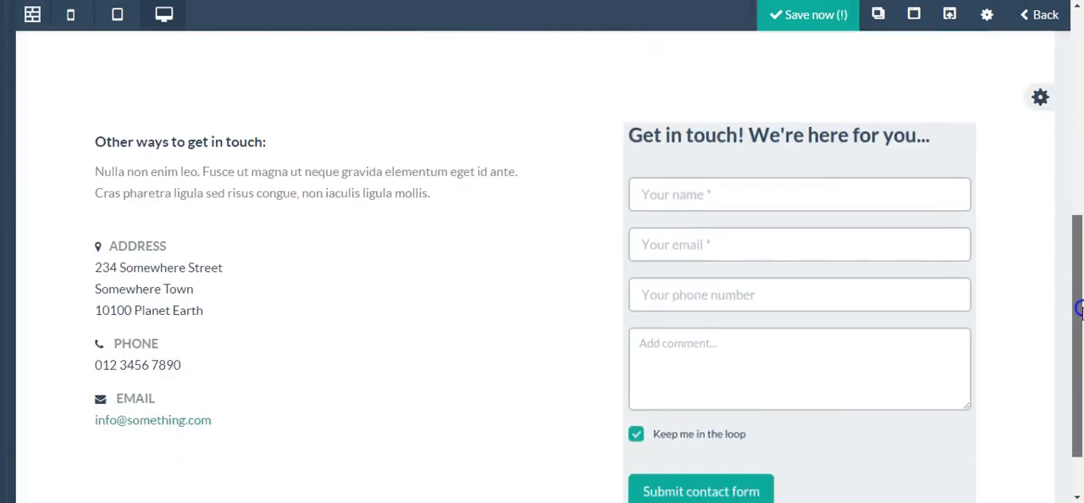
pyautogui.click(339, 169)
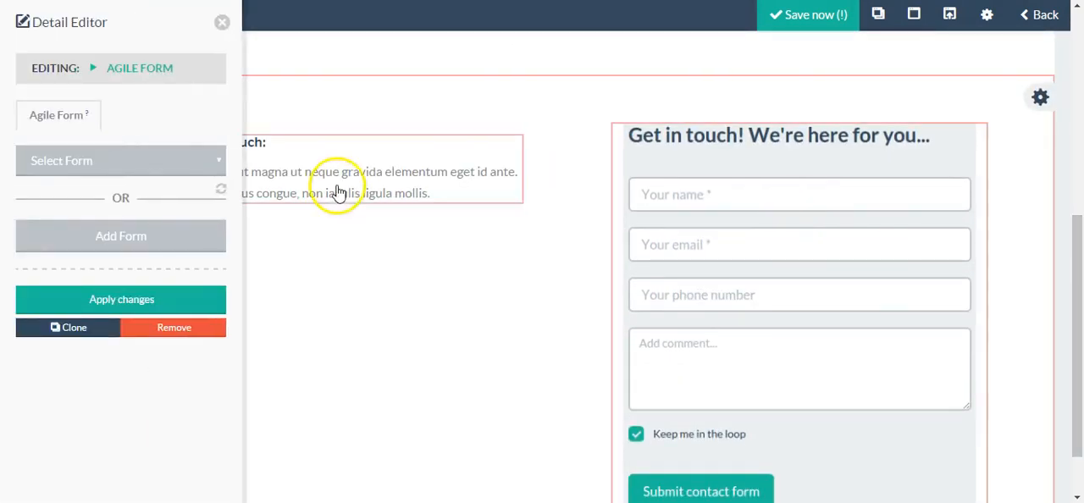
pyautogui.click(120, 159)
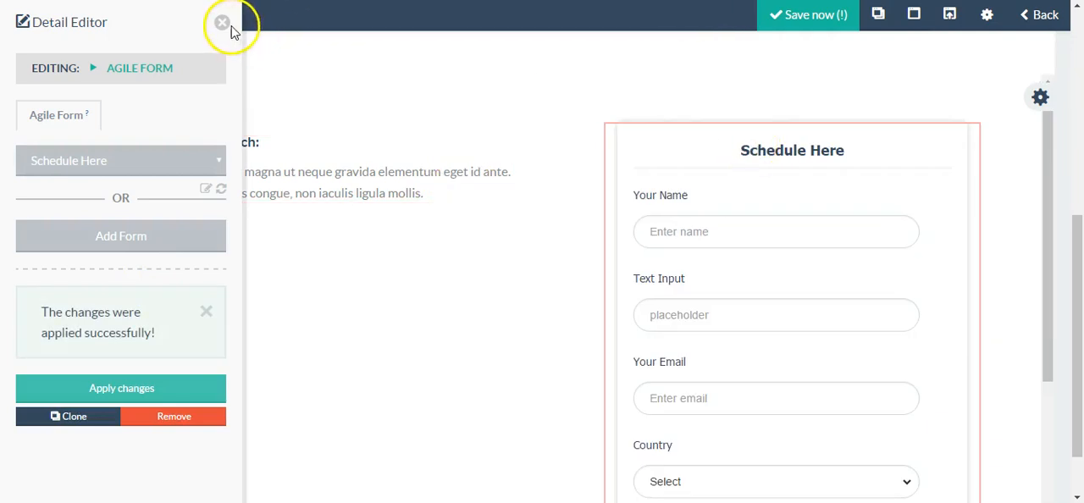
pyautogui.click(222, 22)
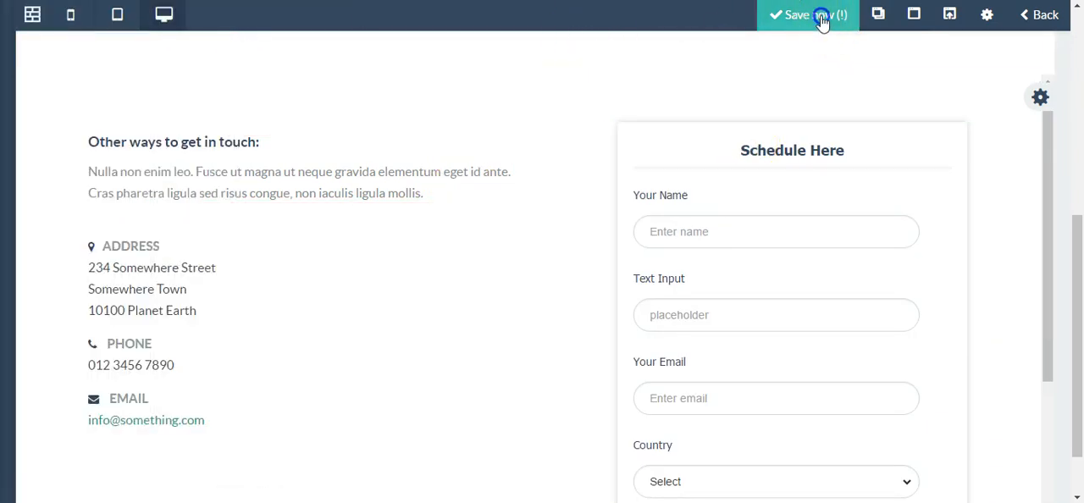
# Save the landing page and return to the Landing Pages list, dismissing the upgrade banner.
pyautogui.click(803, 14)
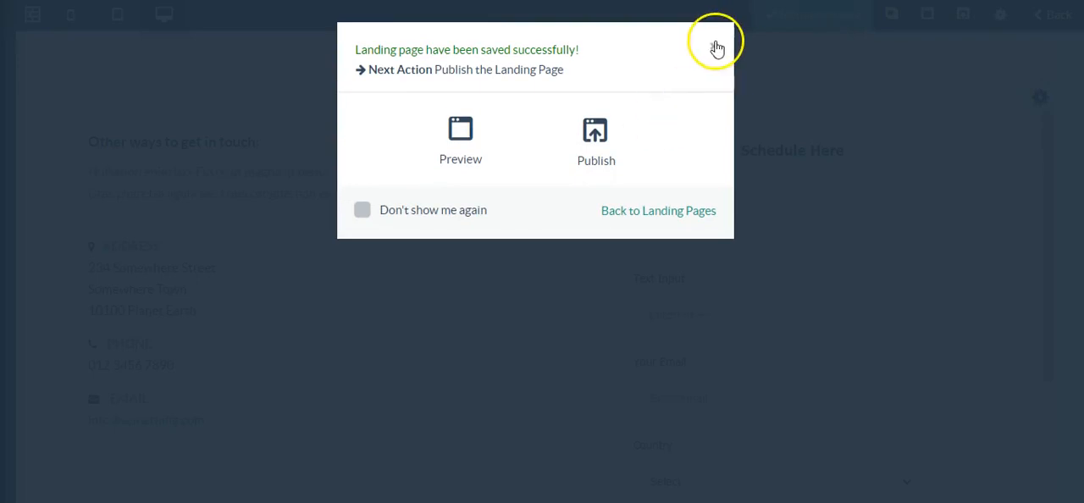
pyautogui.click(715, 41)
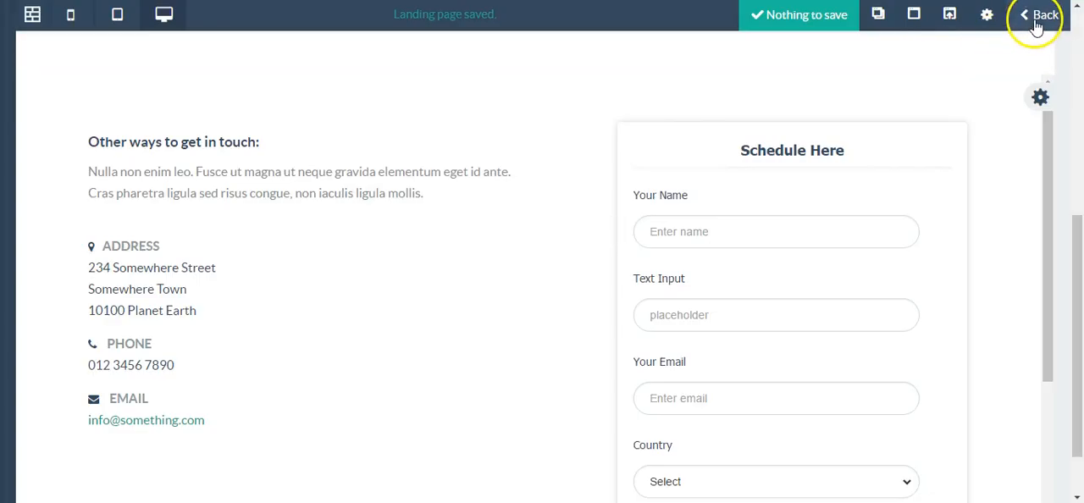
pyautogui.click(1040, 15)
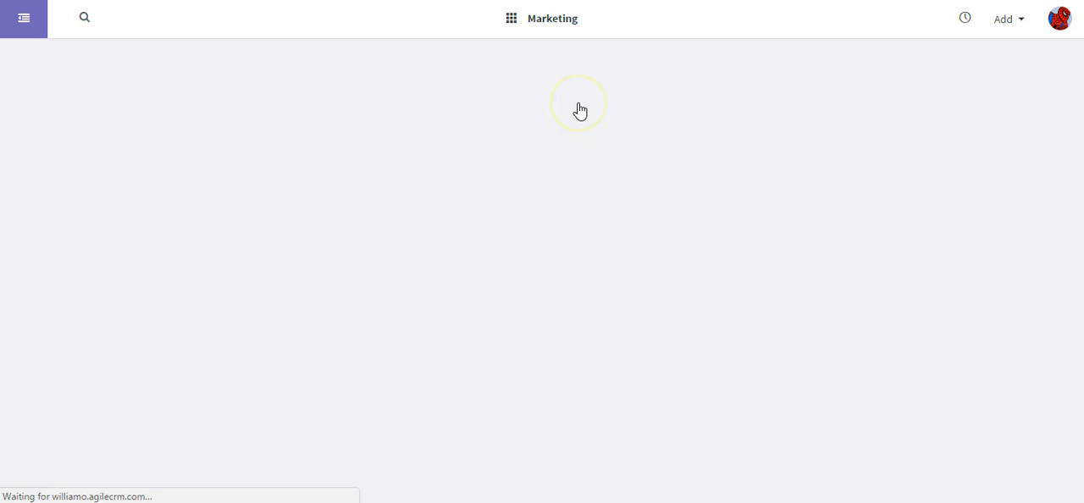
pyautogui.click(24, 17)
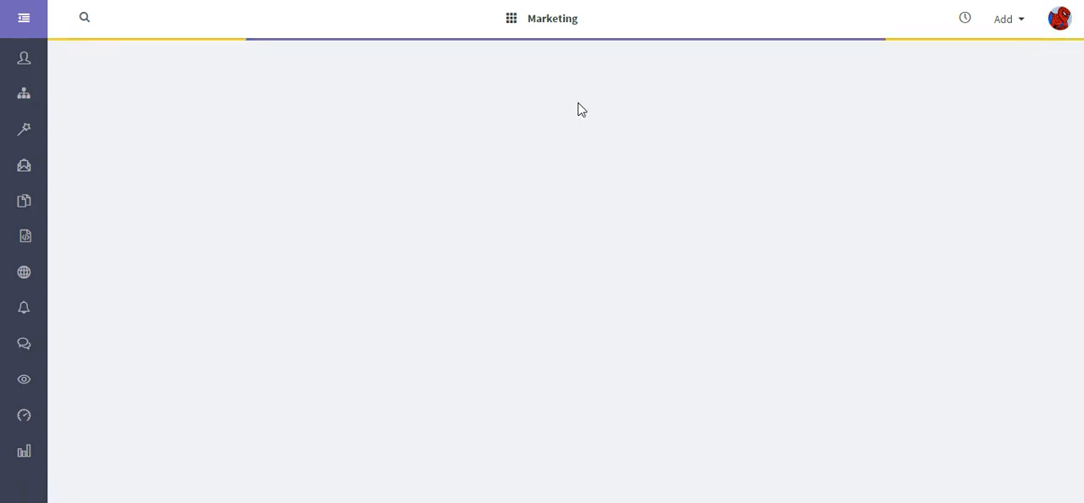
pyautogui.click(24, 236)
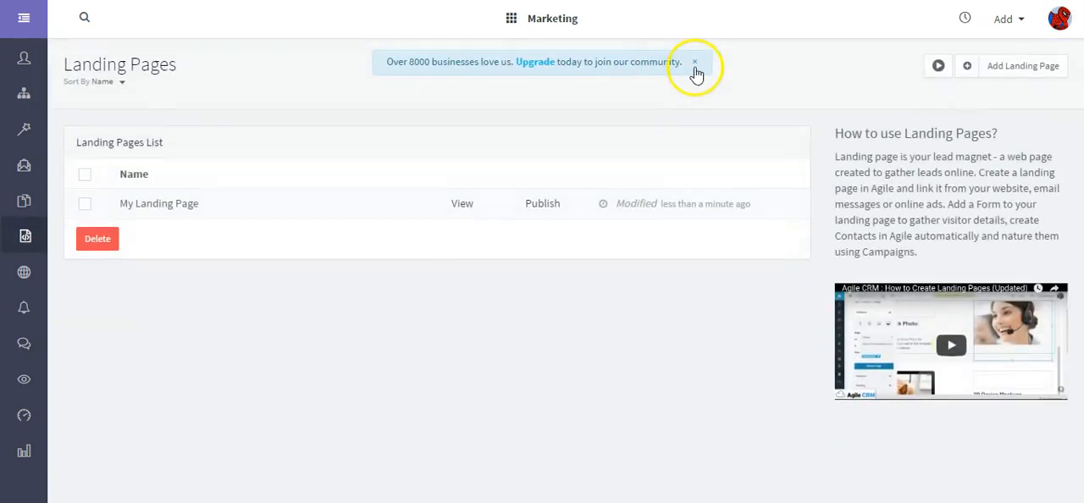
pyautogui.click(694, 61)
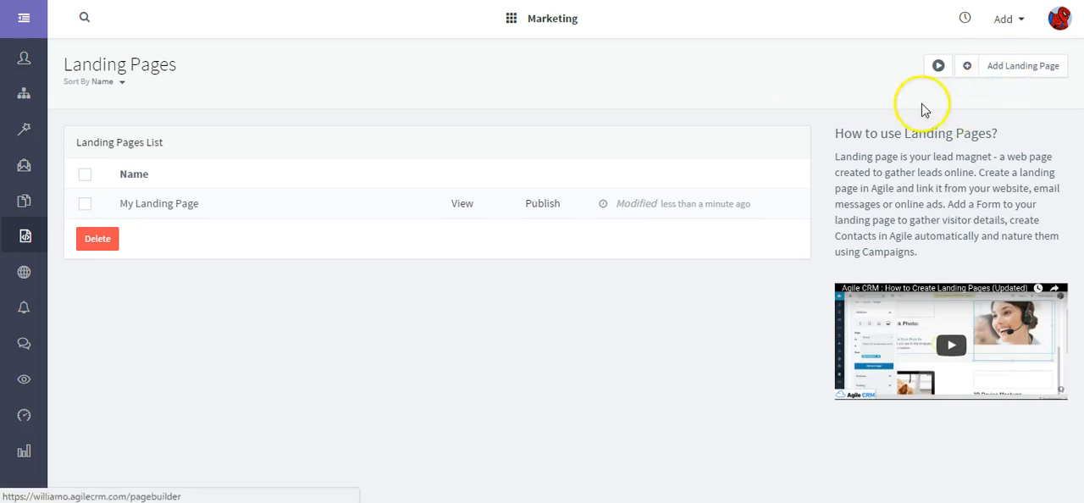
pyautogui.moveTo(667, 81)
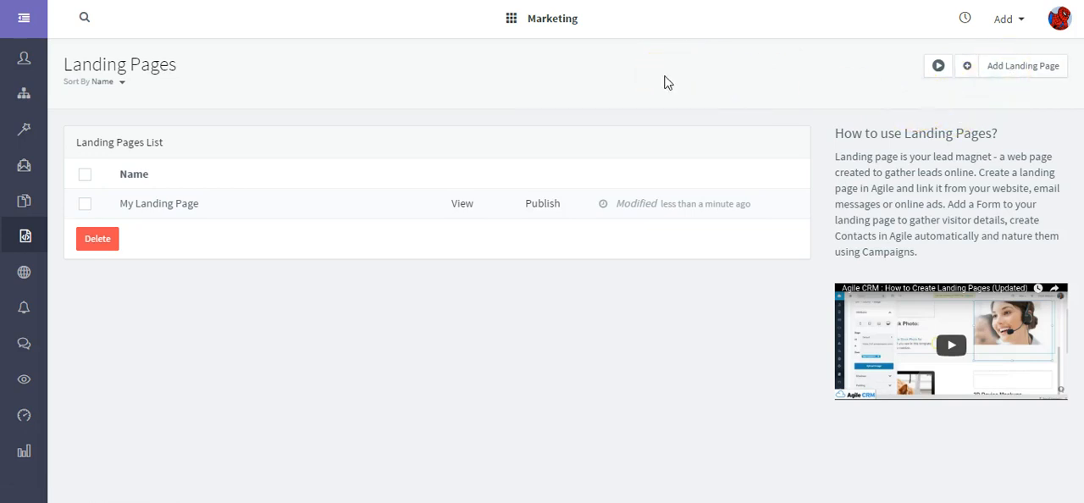